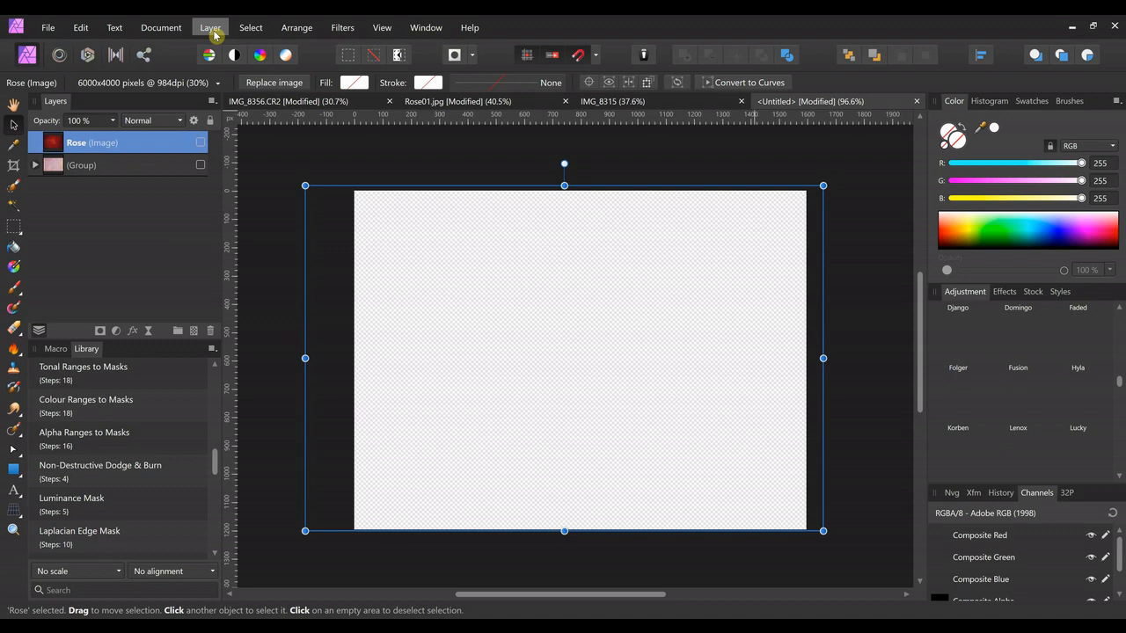
# Add a white fill layer above the Rose image via Layer > New Fill Layer
pyautogui.click(211, 28)
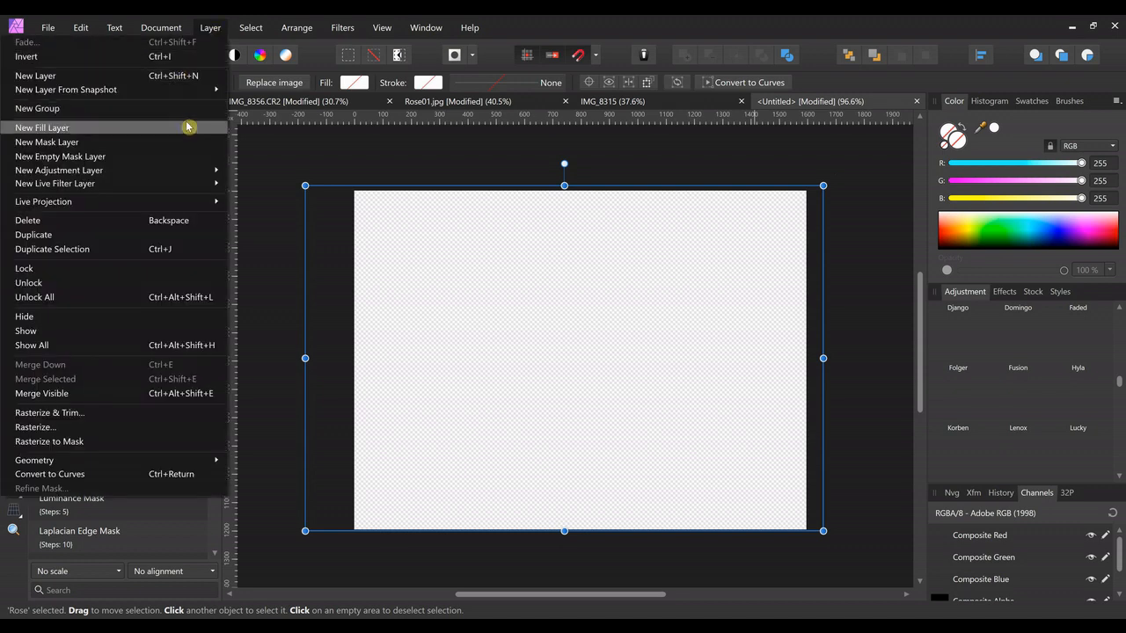
pyautogui.click(42, 127)
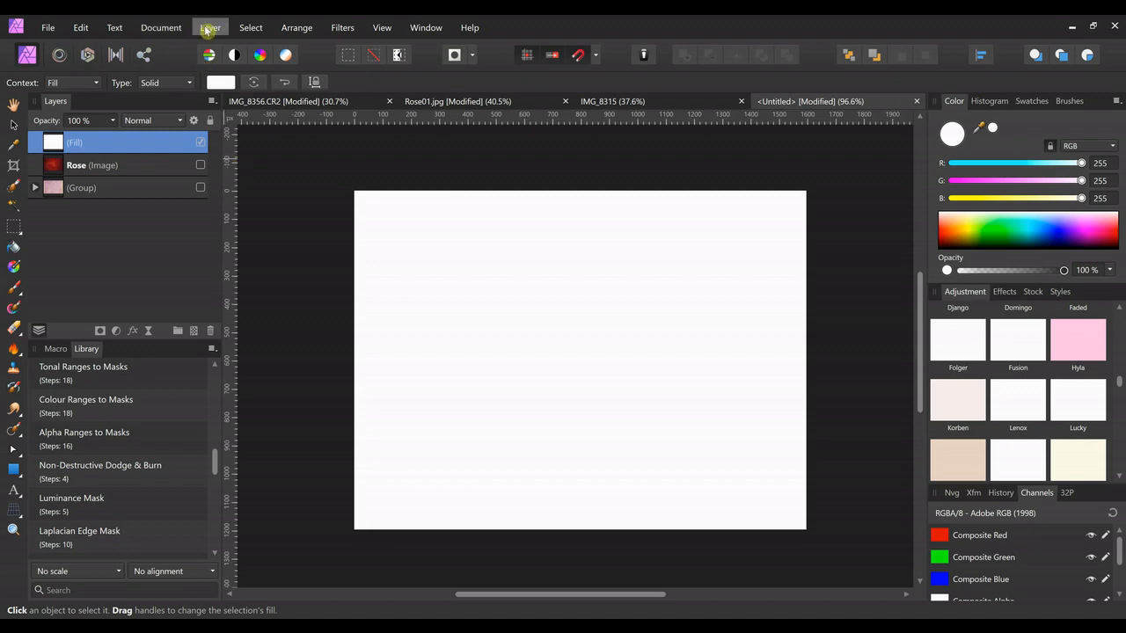
# Add a Live Lighting filter layer on top of the stack
pyautogui.click(209, 28)
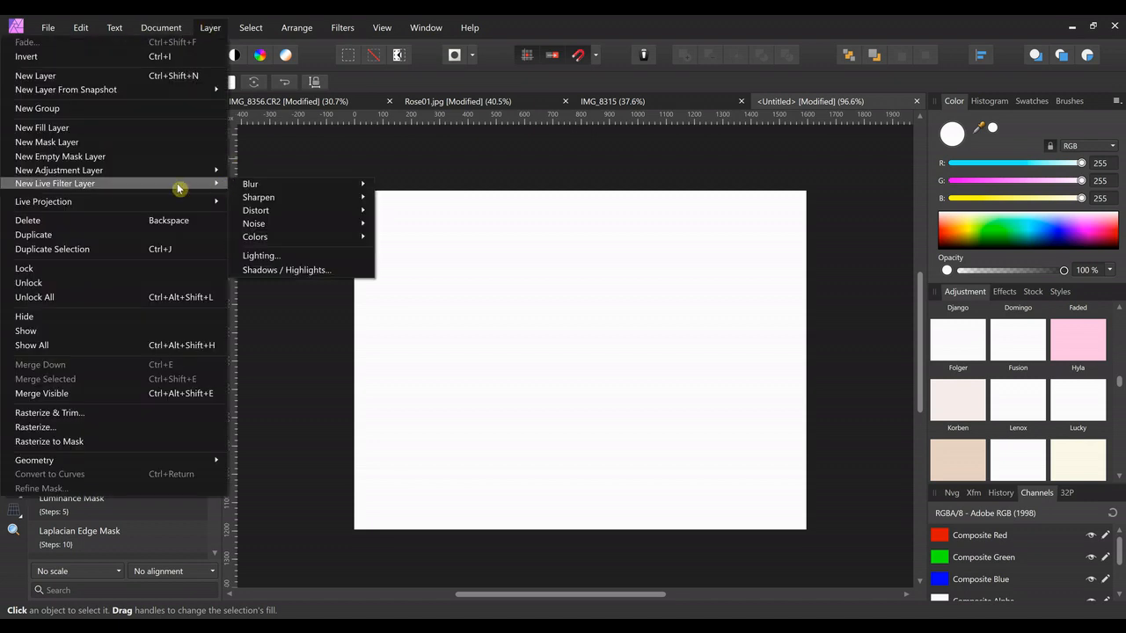
pyautogui.click(261, 255)
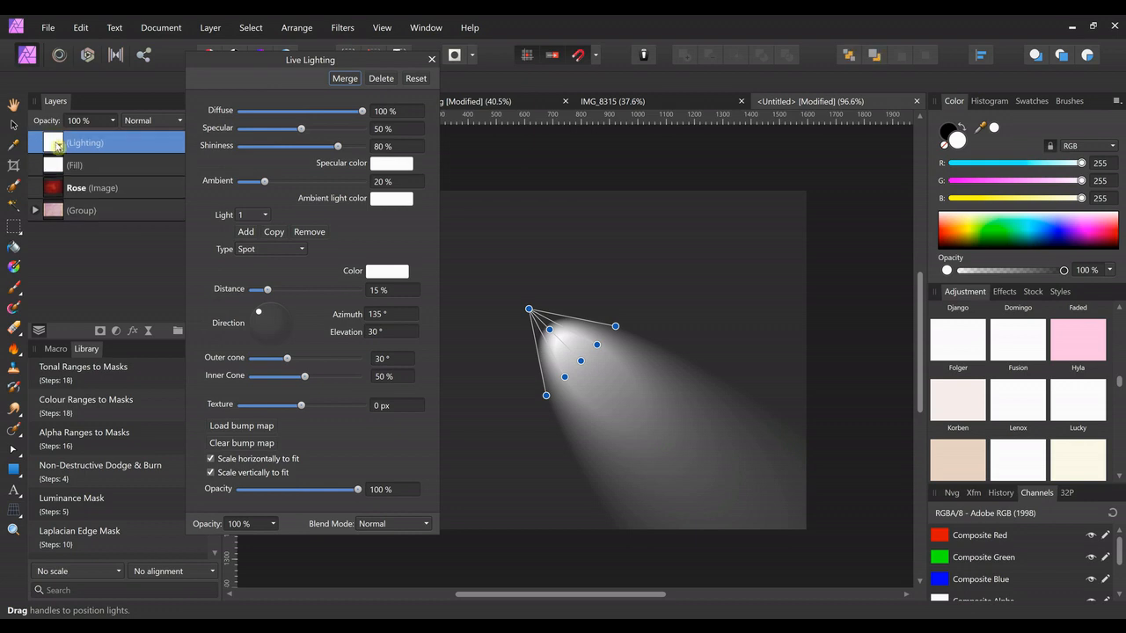
pyautogui.moveTo(310, 60); pyautogui.dragTo(176, 60)
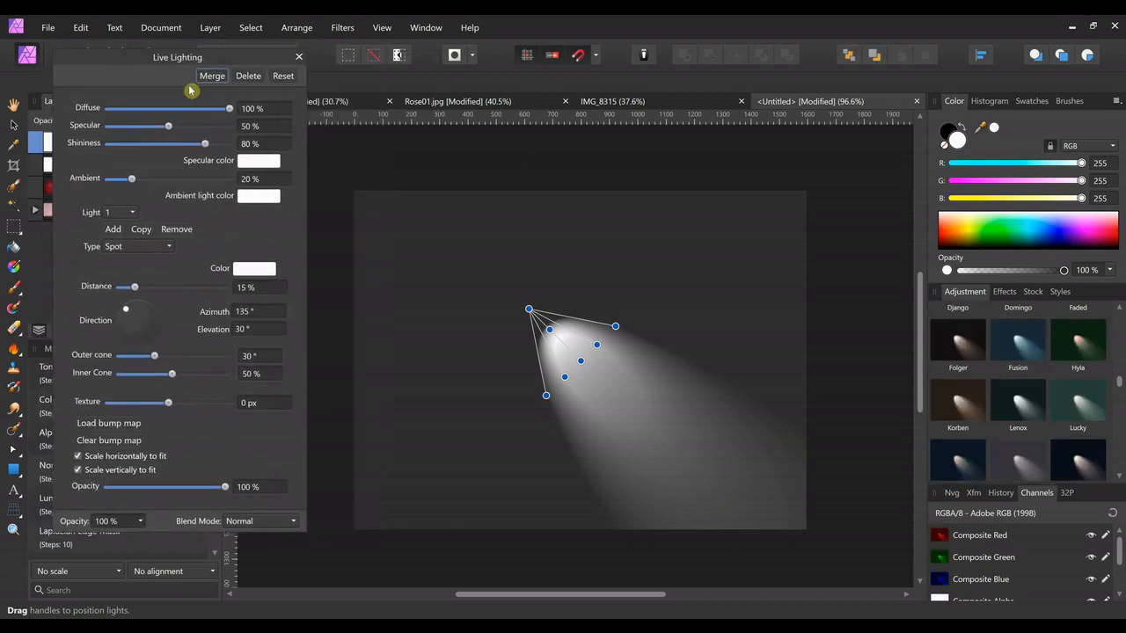
# Set the light to Point type with 0% specular and 100% distance
pyautogui.moveTo(169, 126); pyautogui.dragTo(108, 127)
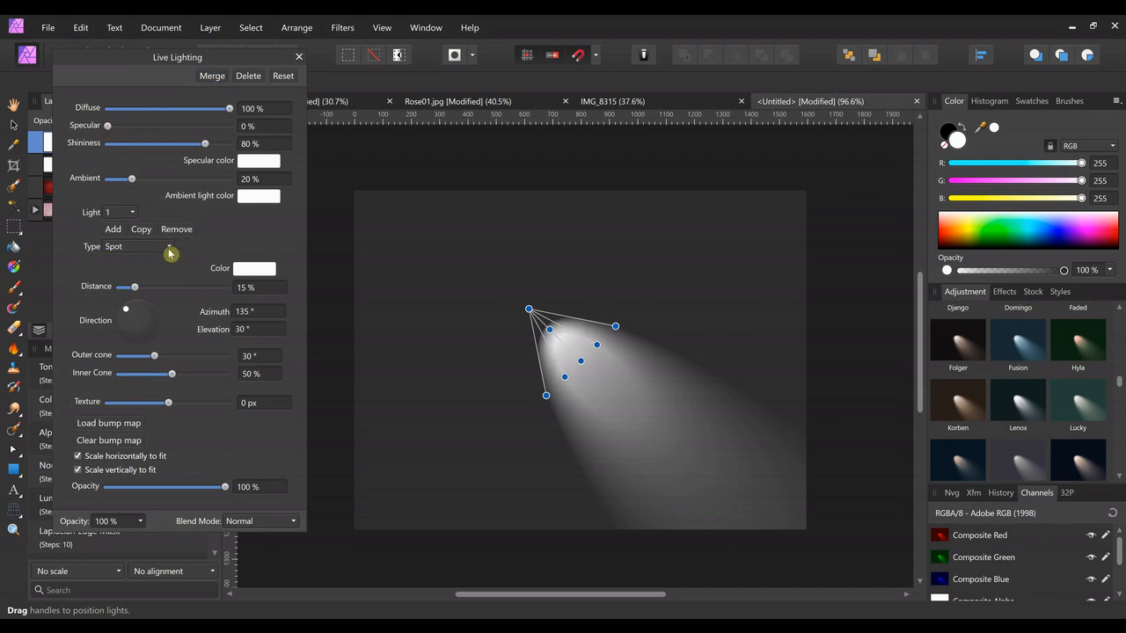
pyautogui.click(137, 246)
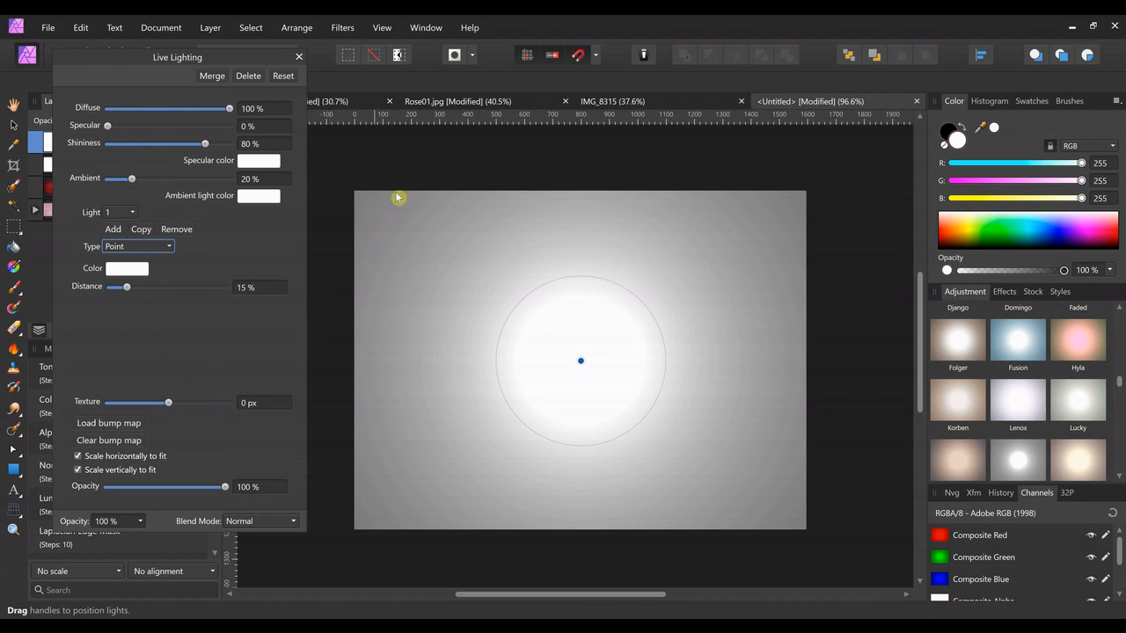
pyautogui.moveTo(614, 438)
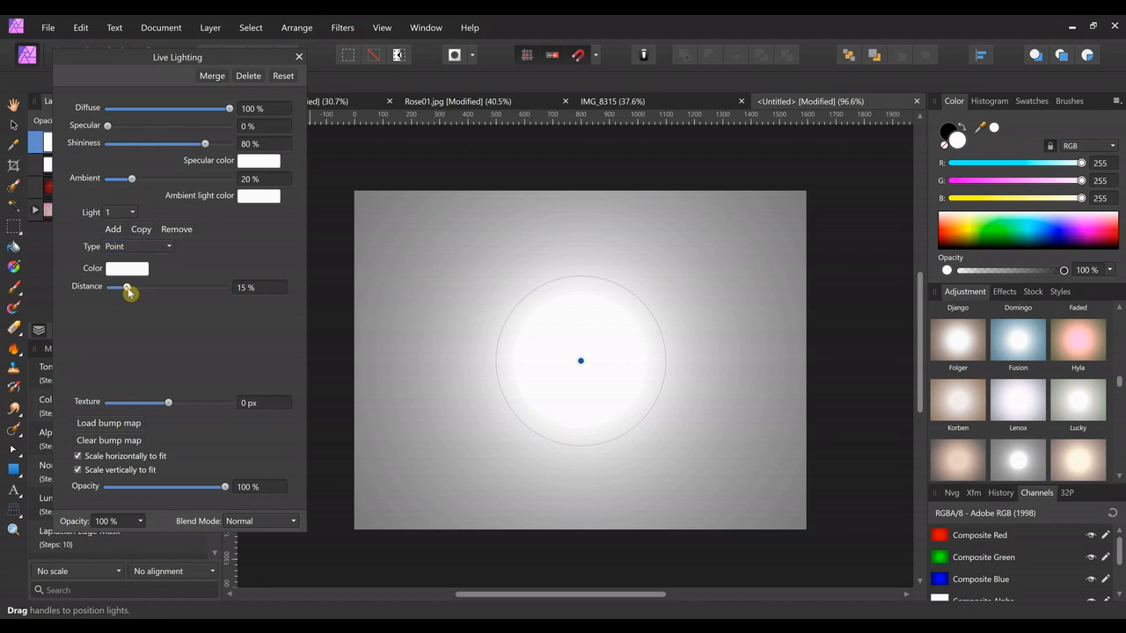
pyautogui.moveTo(127, 286); pyautogui.dragTo(179, 287)
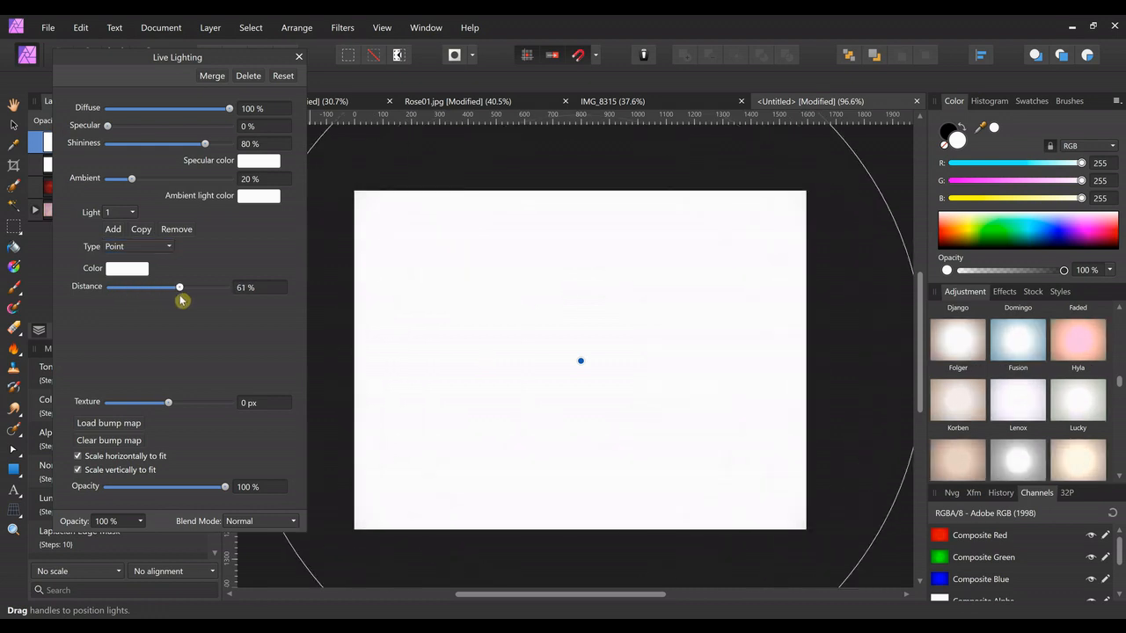
pyautogui.moveTo(180, 287); pyautogui.dragTo(222, 287)
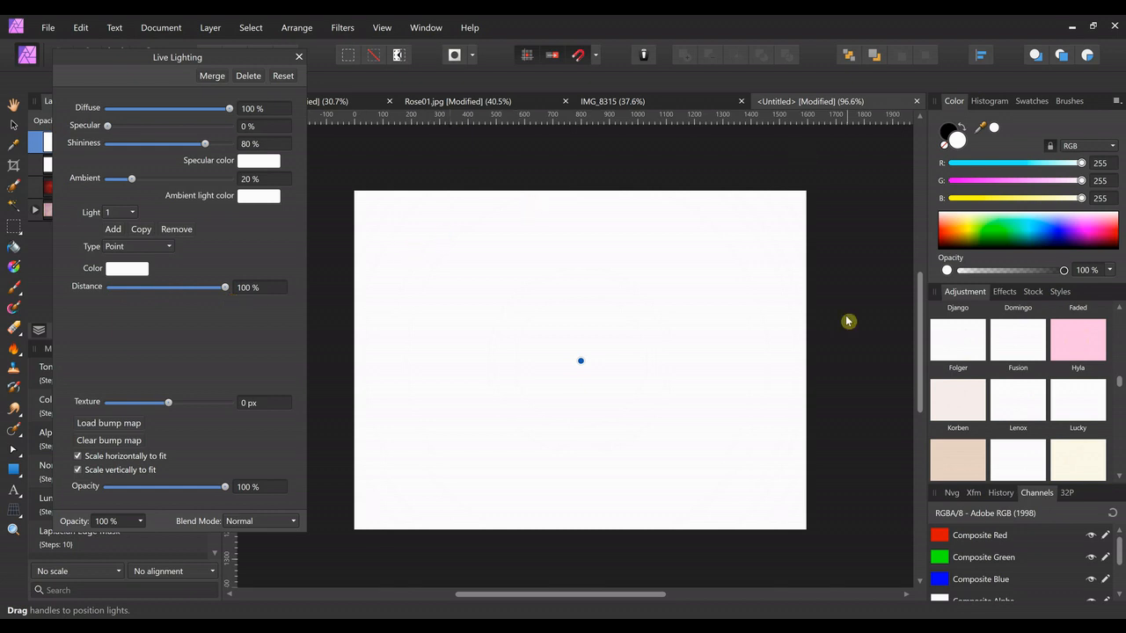
pyautogui.moveTo(614, 528)
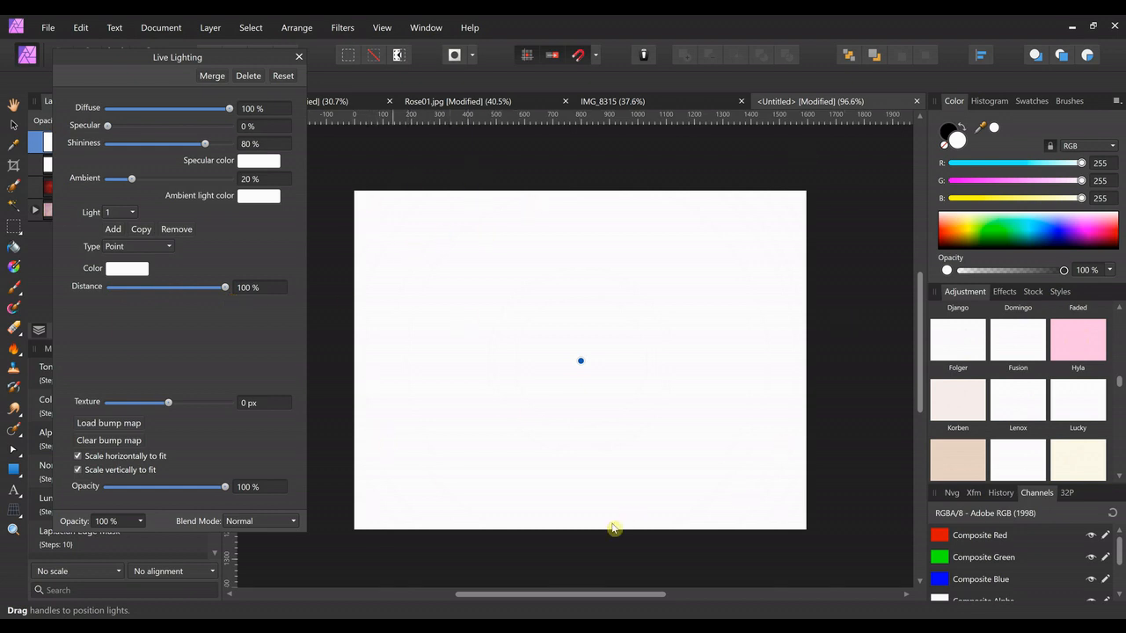
pyautogui.moveTo(141, 433)
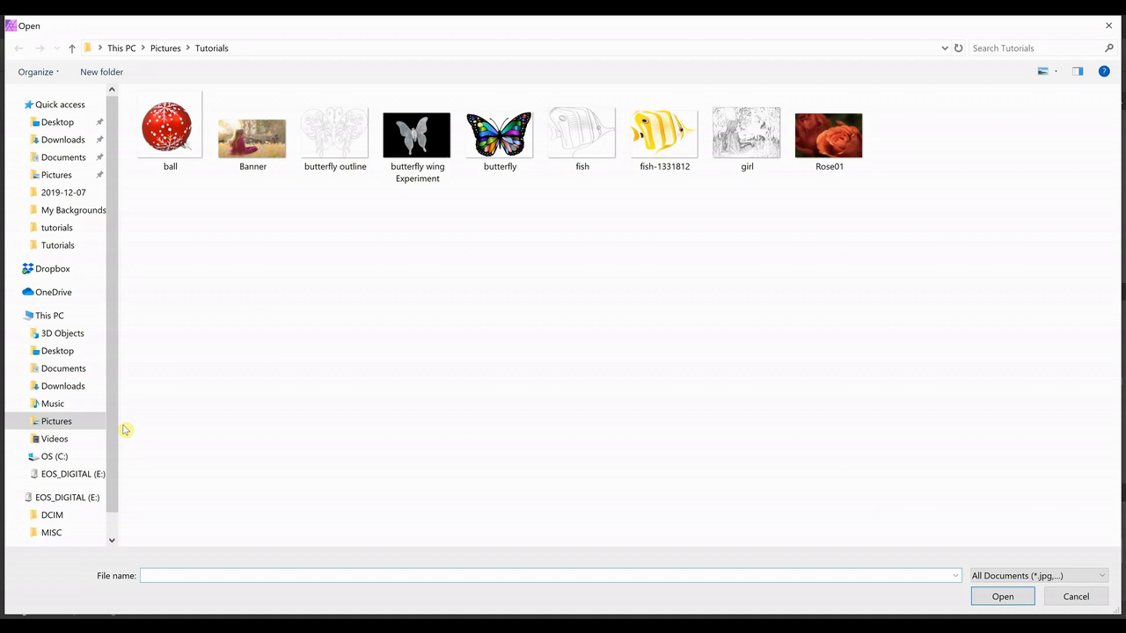
pyautogui.moveTo(546, 296)
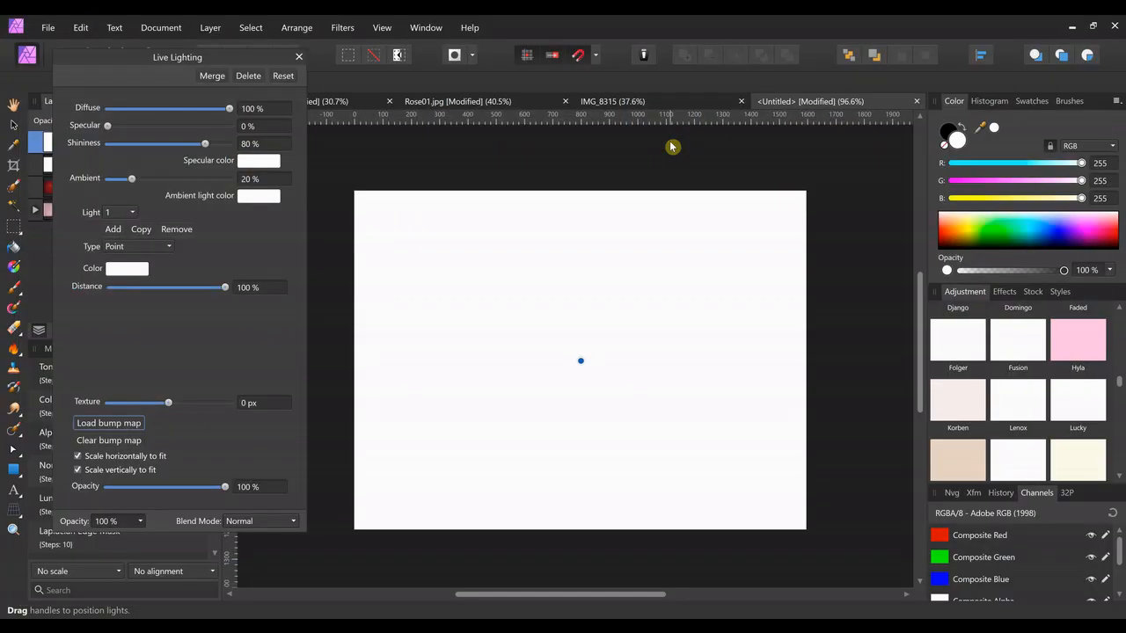
pyautogui.moveTo(250, 338)
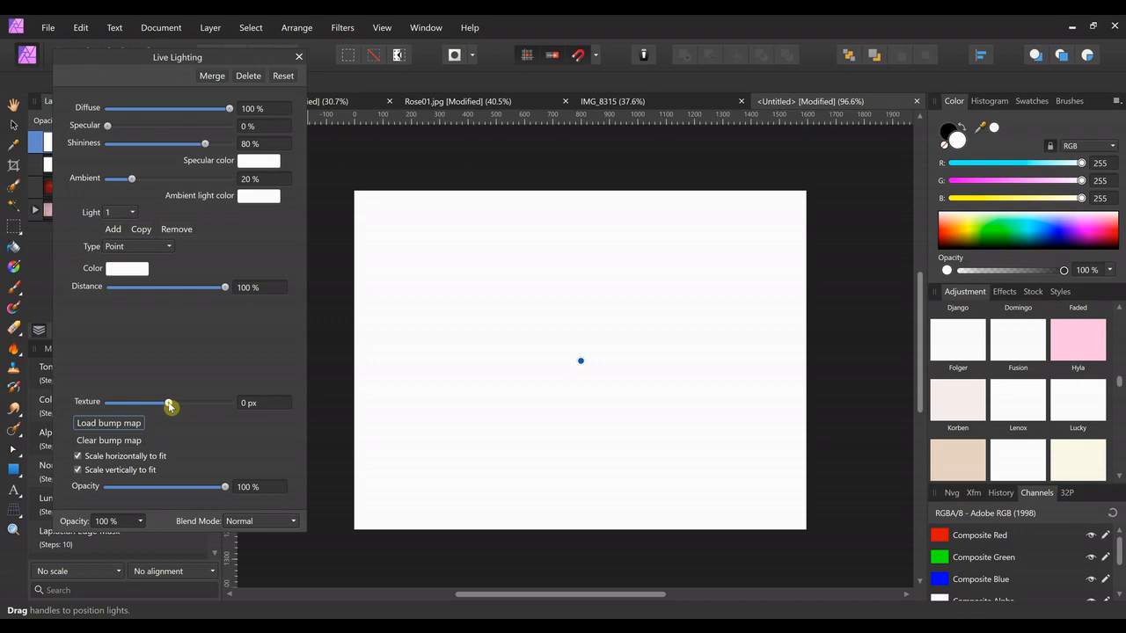
# Raise the Texture depth to its maximum of 100 px to emboss the fish lines
pyautogui.moveTo(169, 403); pyautogui.dragTo(194, 403)
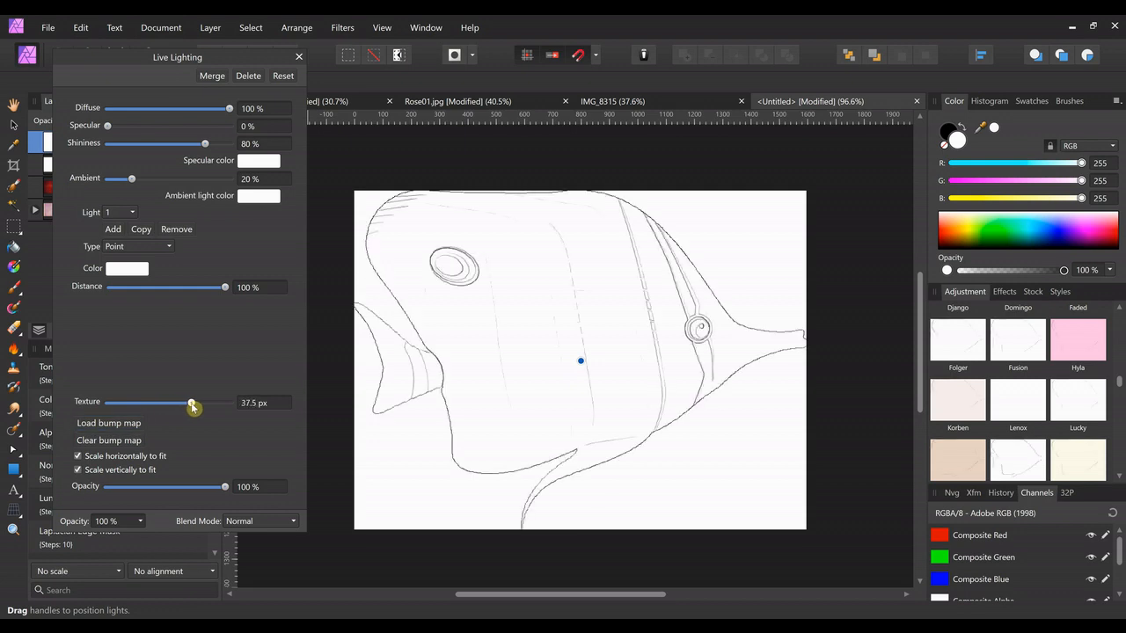
pyautogui.moveTo(192, 402); pyautogui.dragTo(107, 403)
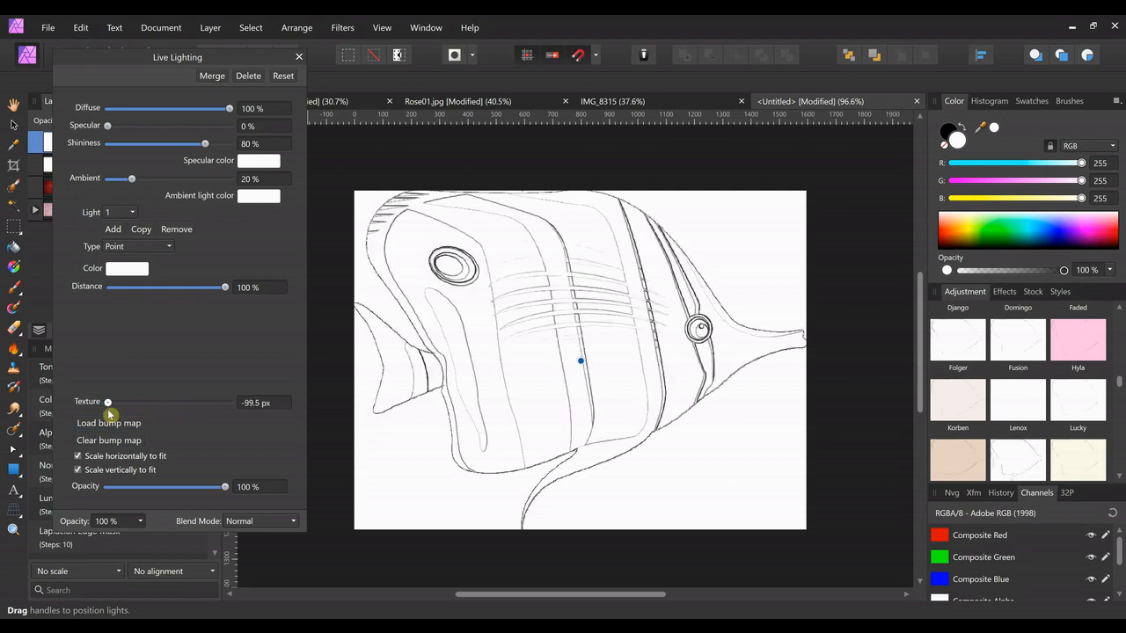
pyautogui.moveTo(108, 403); pyautogui.dragTo(228, 403)
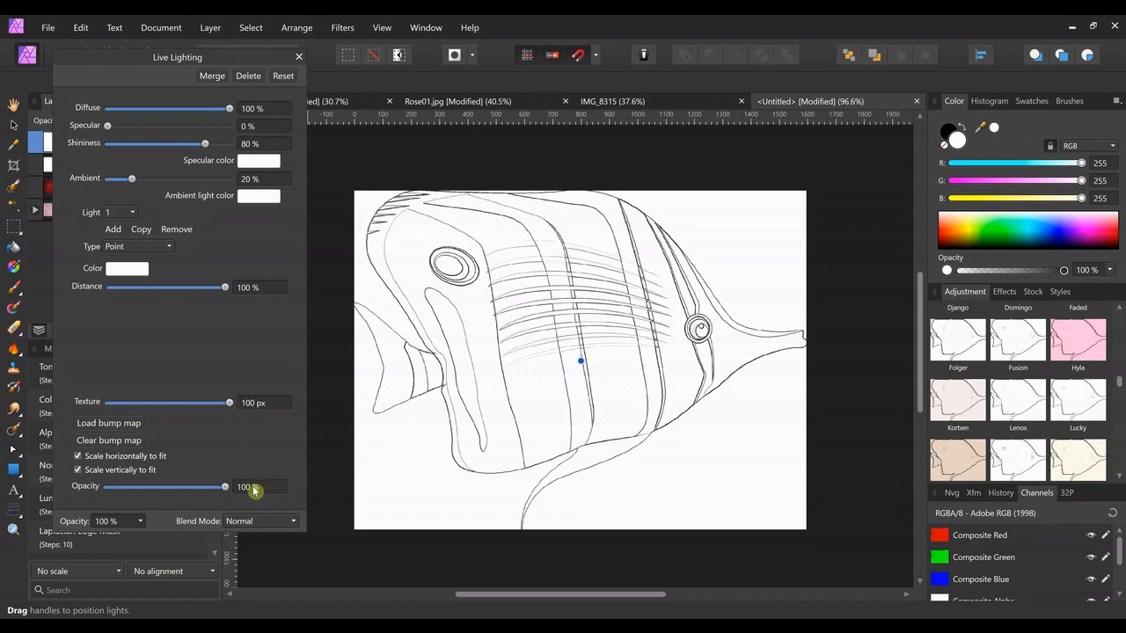
pyautogui.moveTo(228, 450)
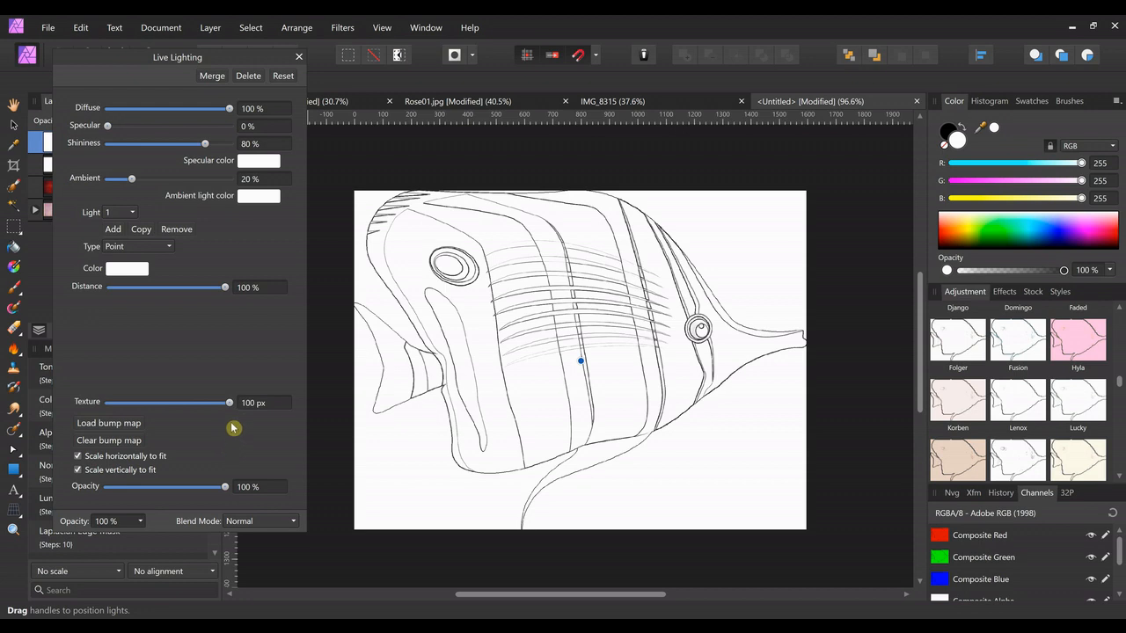
pyautogui.moveTo(711, 287)
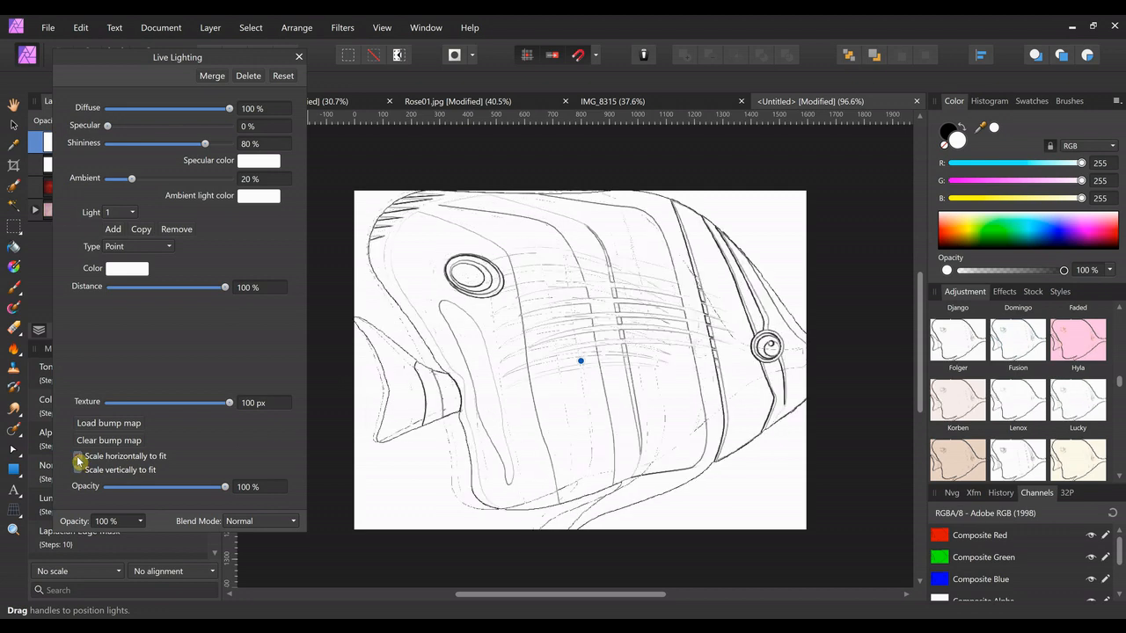
# Keep the bump map fitted to canvas width and height, then close the lighting settings
pyautogui.click(77, 456)
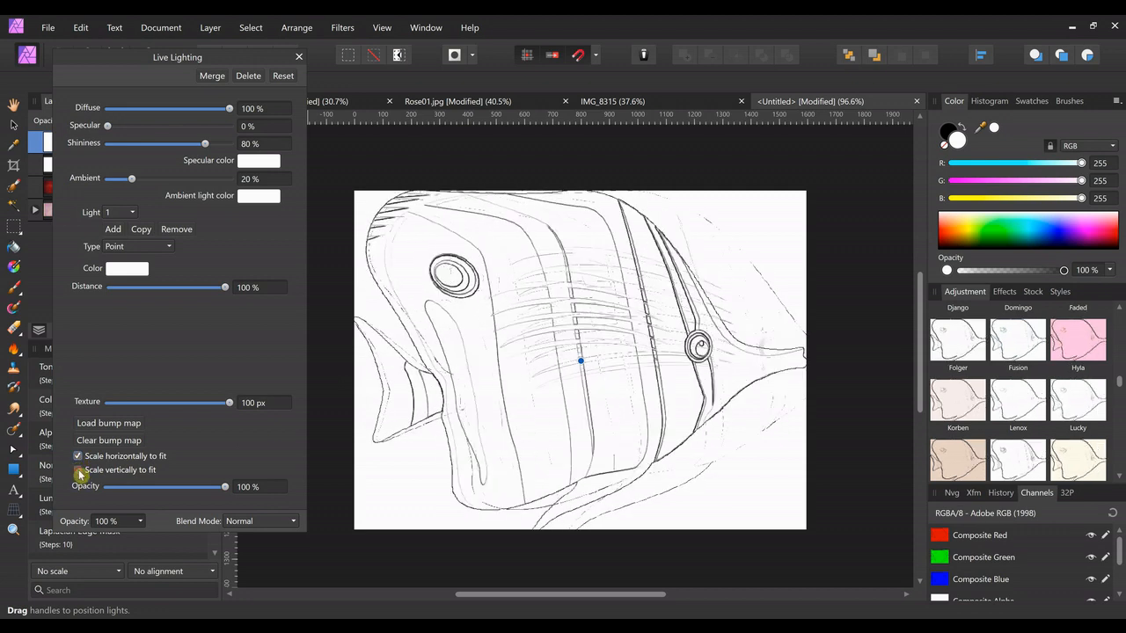
pyautogui.click(78, 470)
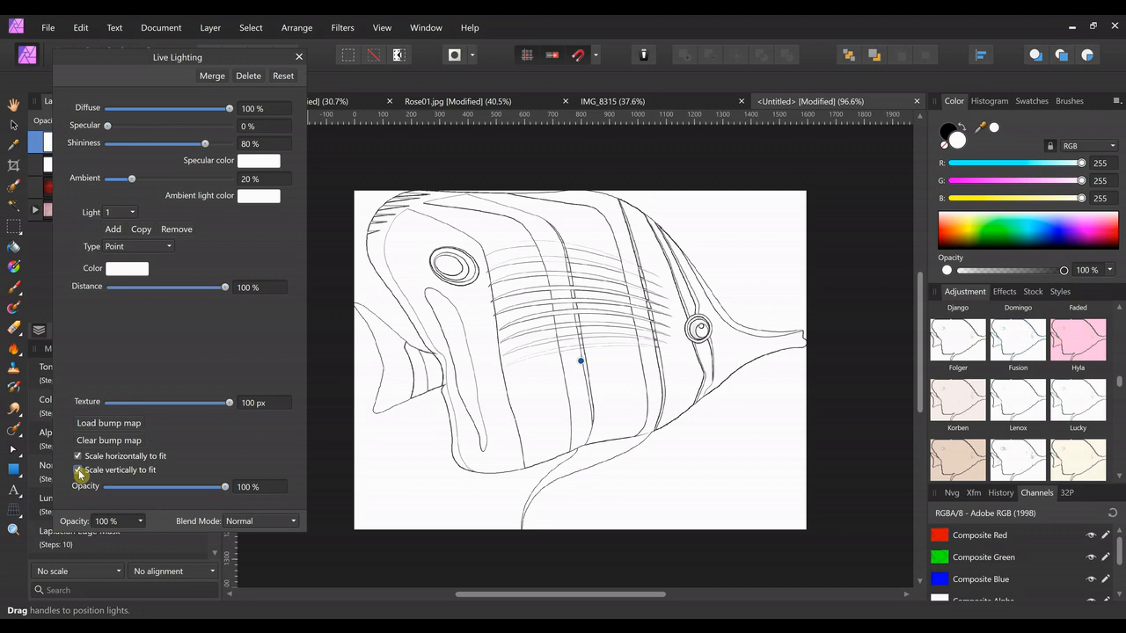
pyautogui.click(77, 470)
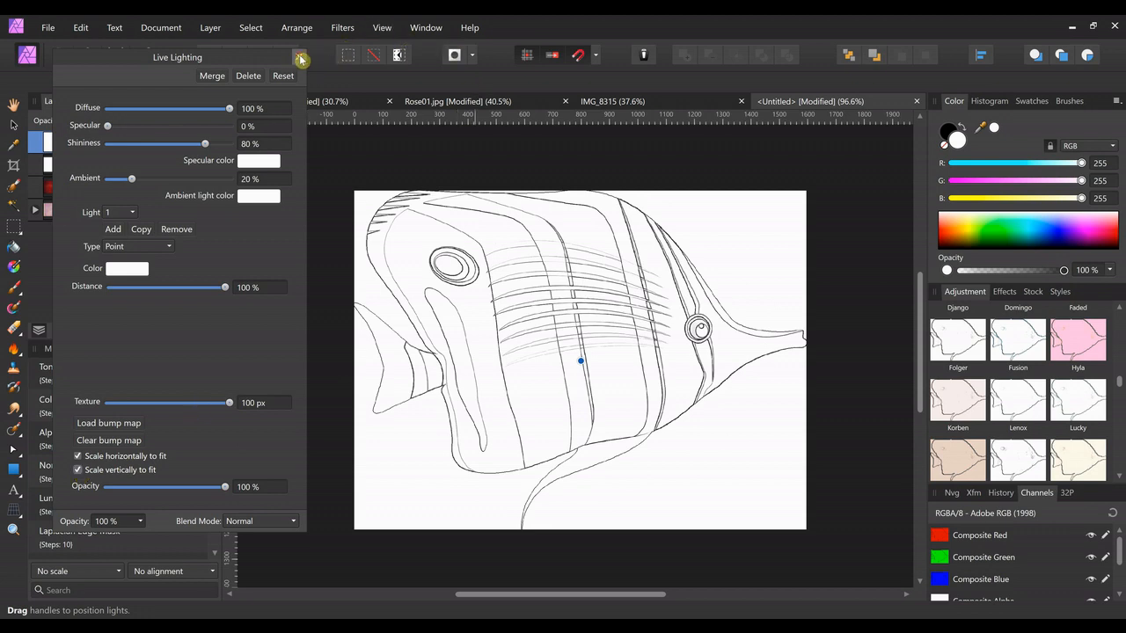
pyautogui.click(48, 29)
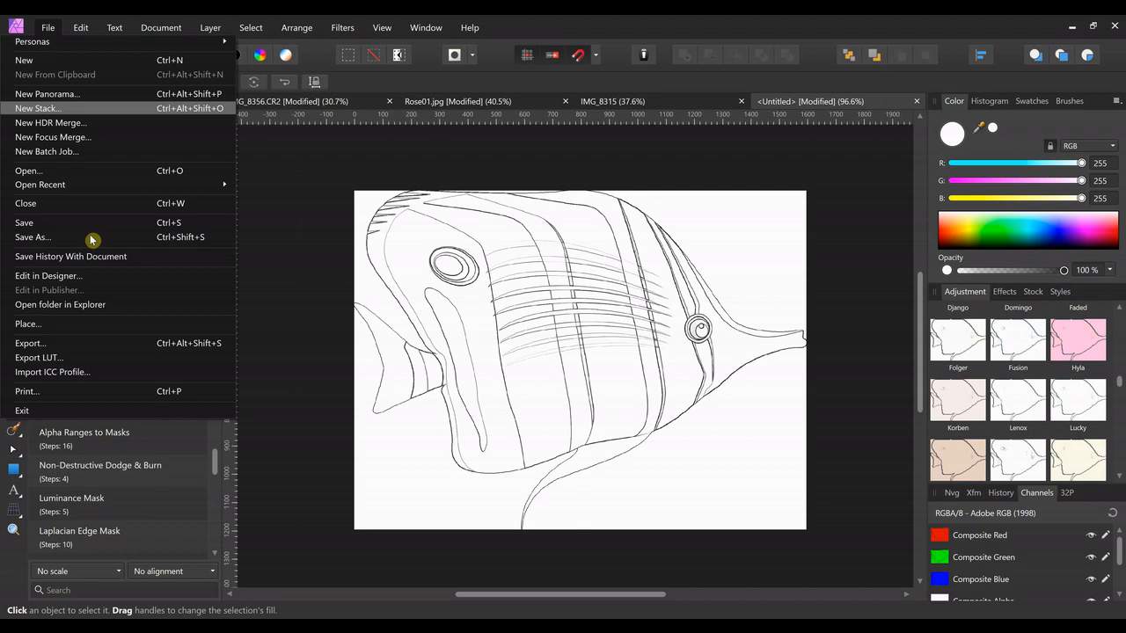
# Export the embossed fish as a JPEG, replacing the existing fish.jpg
pyautogui.click(29, 343)
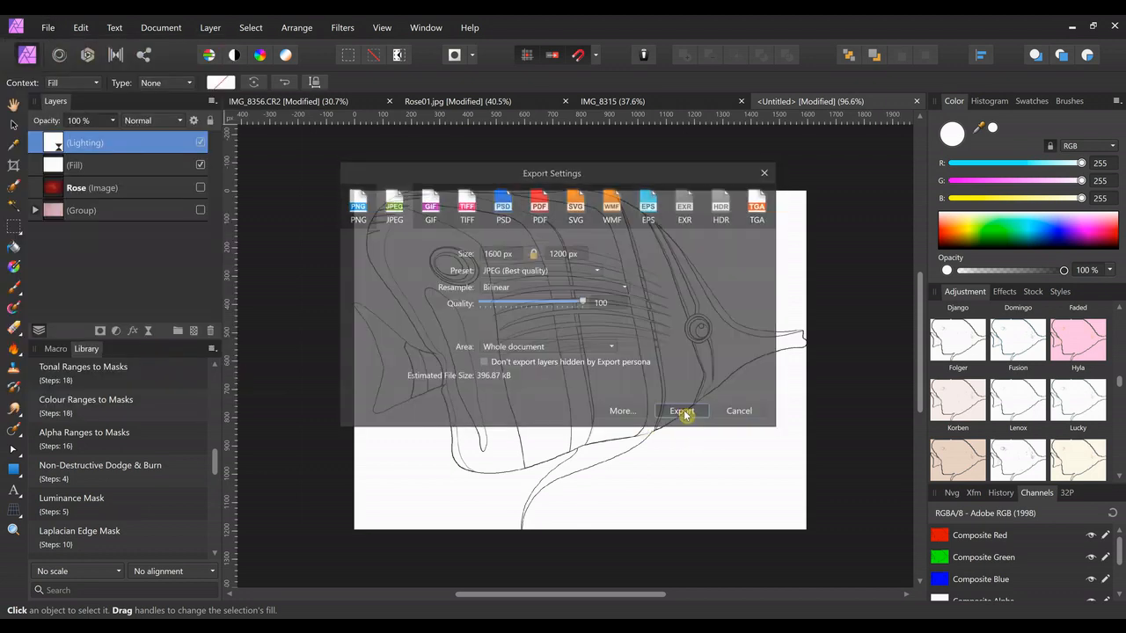
pyautogui.click(682, 412)
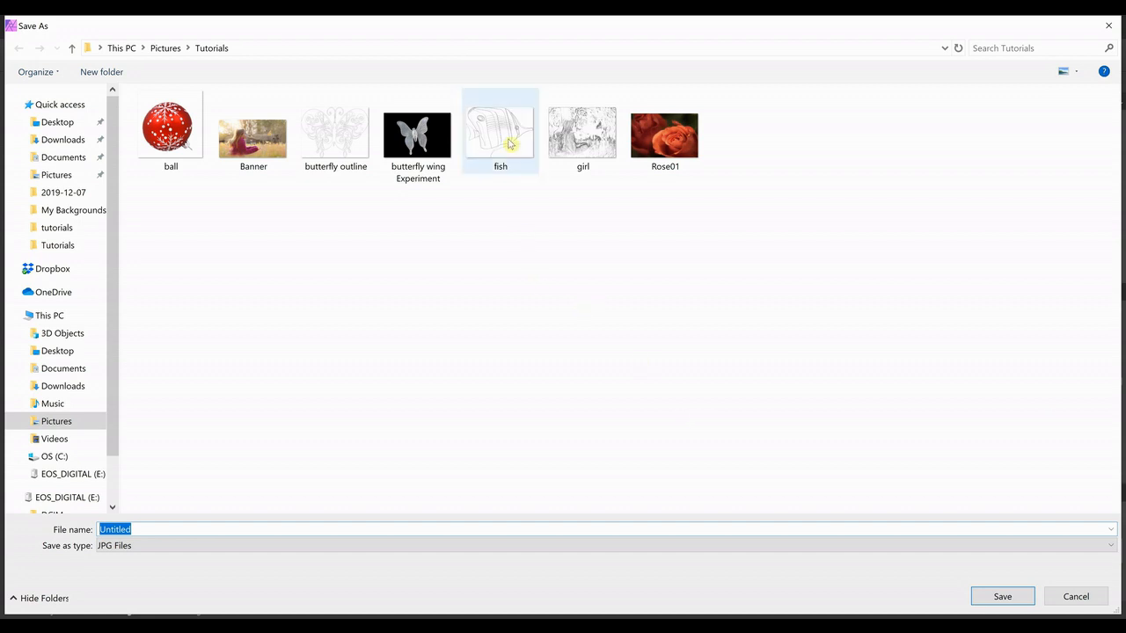
pyautogui.click(500, 132)
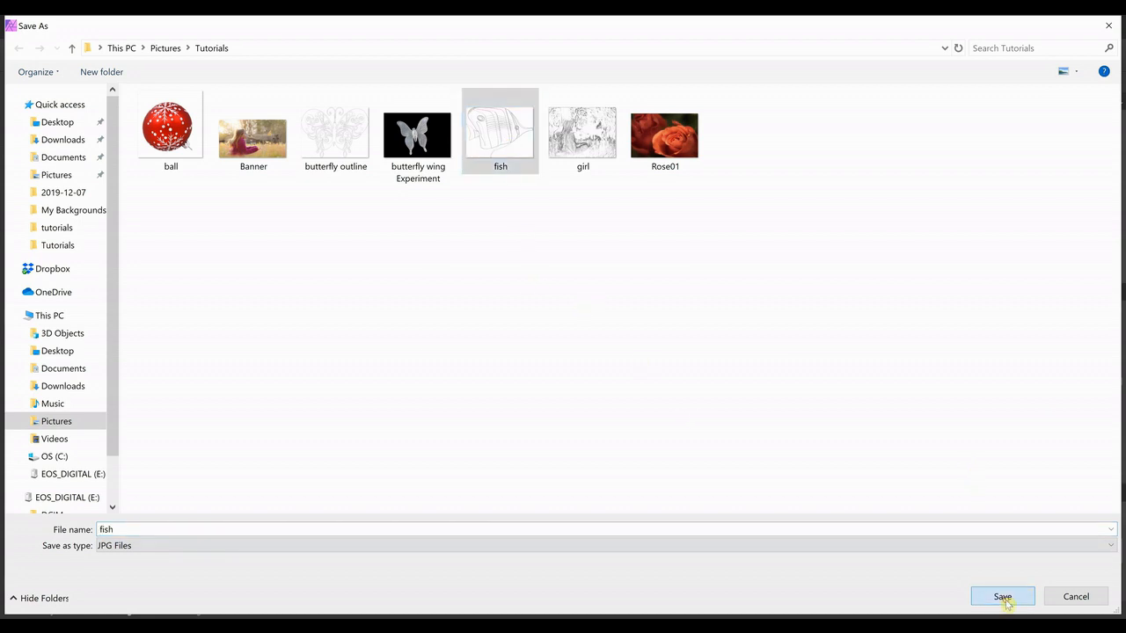
pyautogui.click(1002, 596)
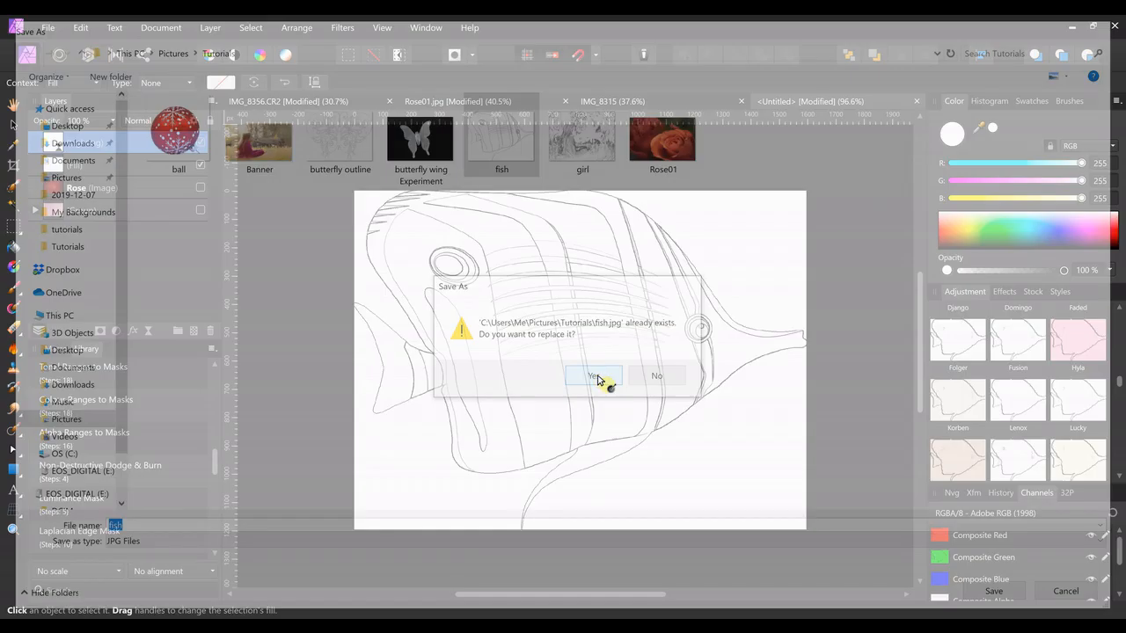
pyautogui.click(595, 377)
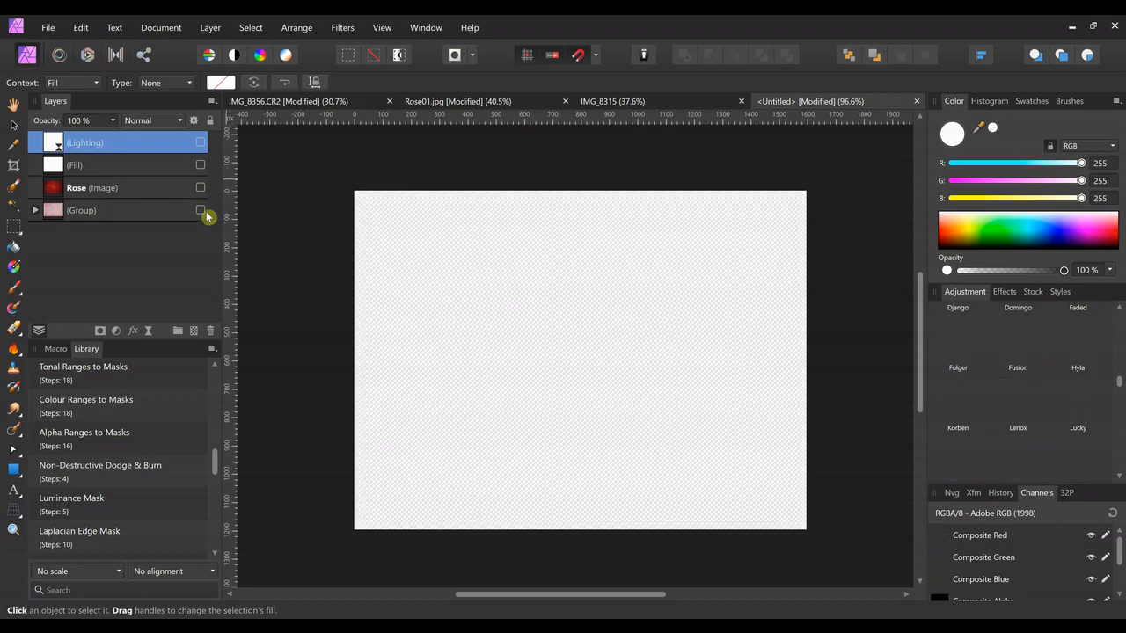
# Show the pink textured background group on the canvas
pyautogui.click(201, 210)
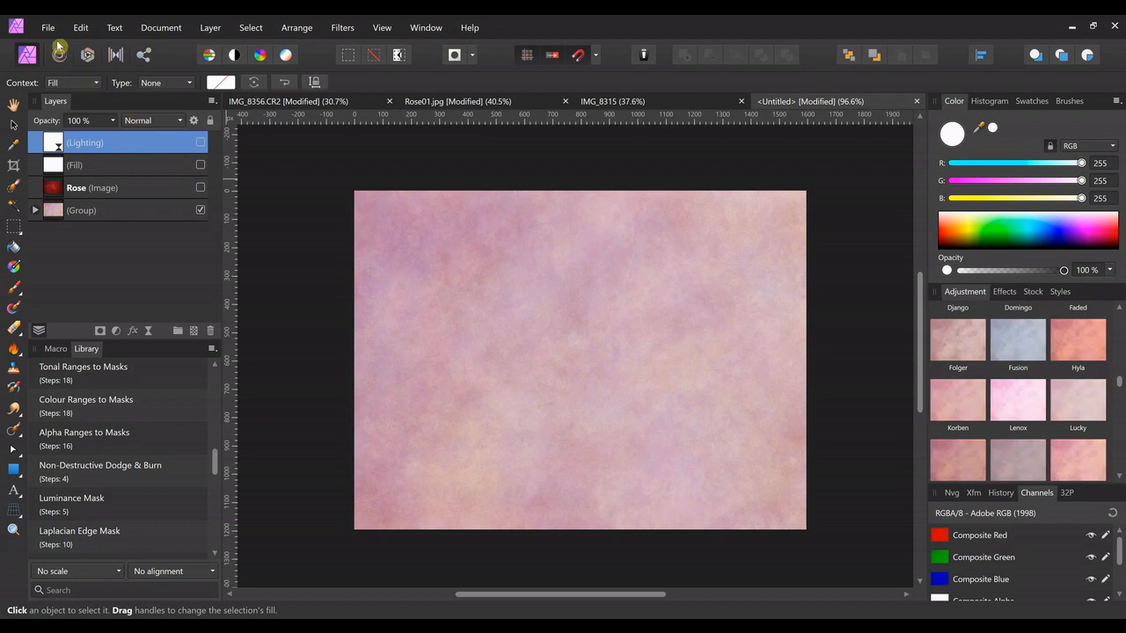
pyautogui.click(48, 28)
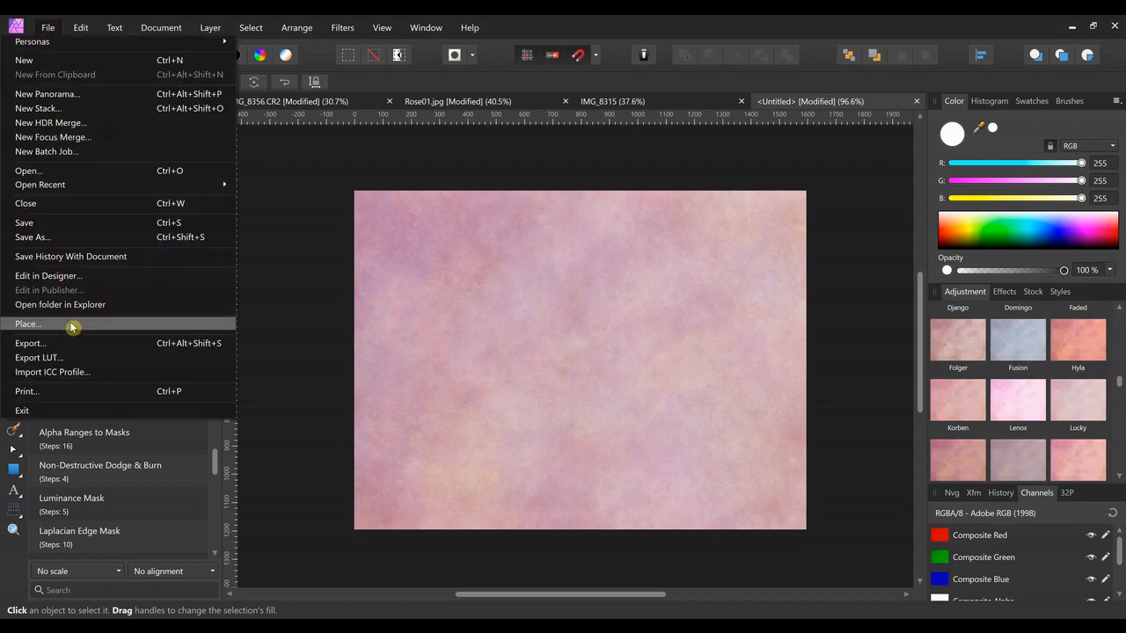
# Place fish.jpg over the pink texture and remove its white background
pyautogui.click(28, 323)
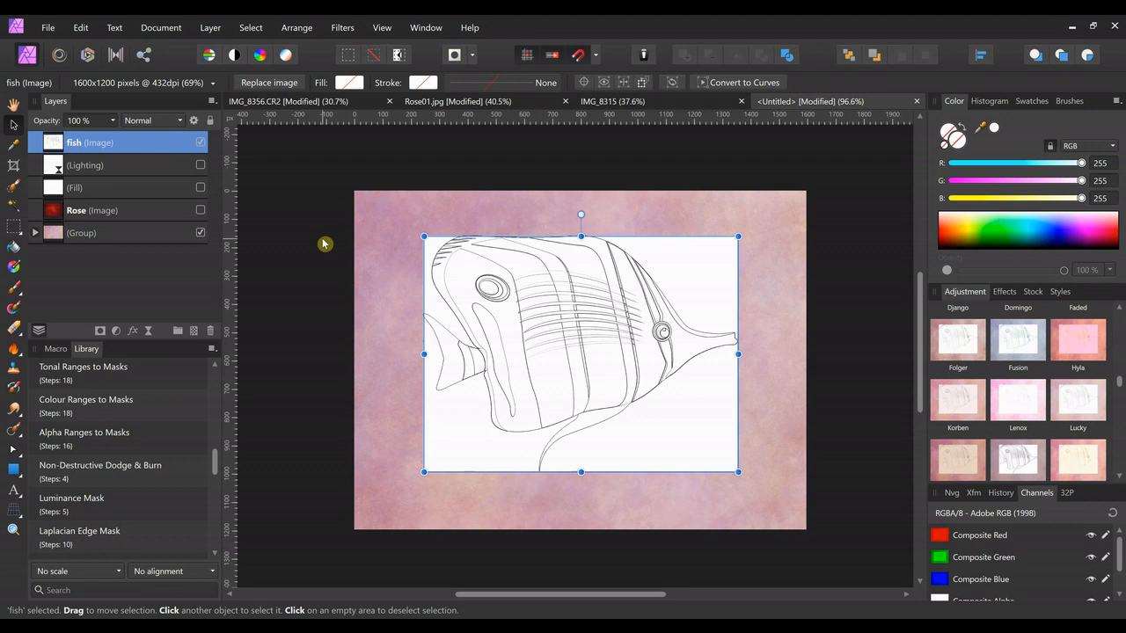
pyautogui.moveTo(310, 155)
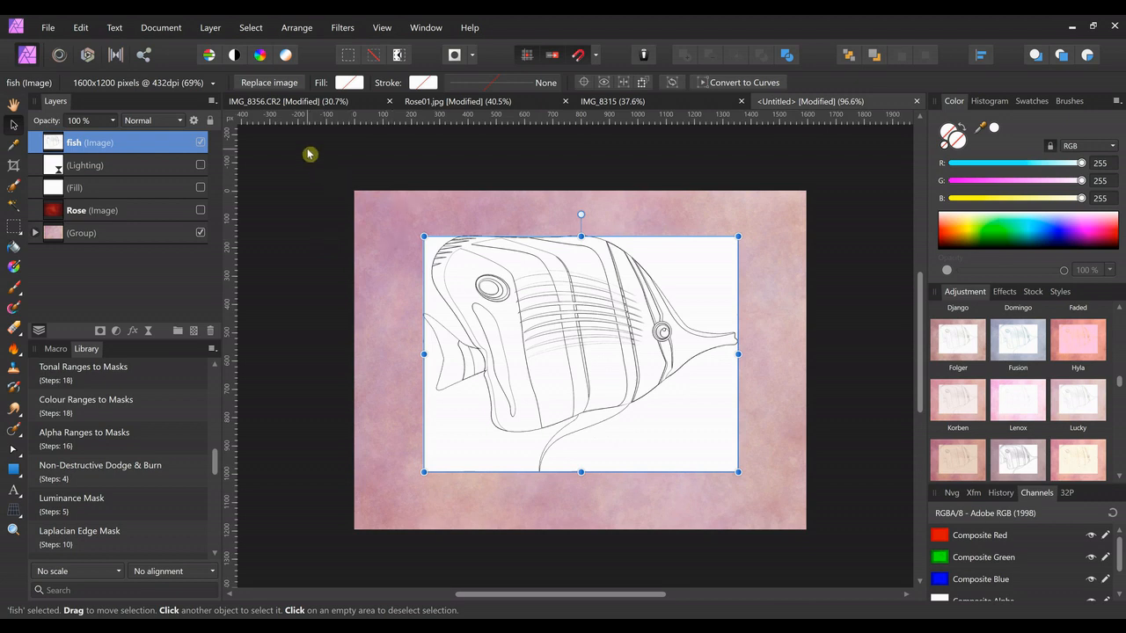
pyautogui.click(341, 28)
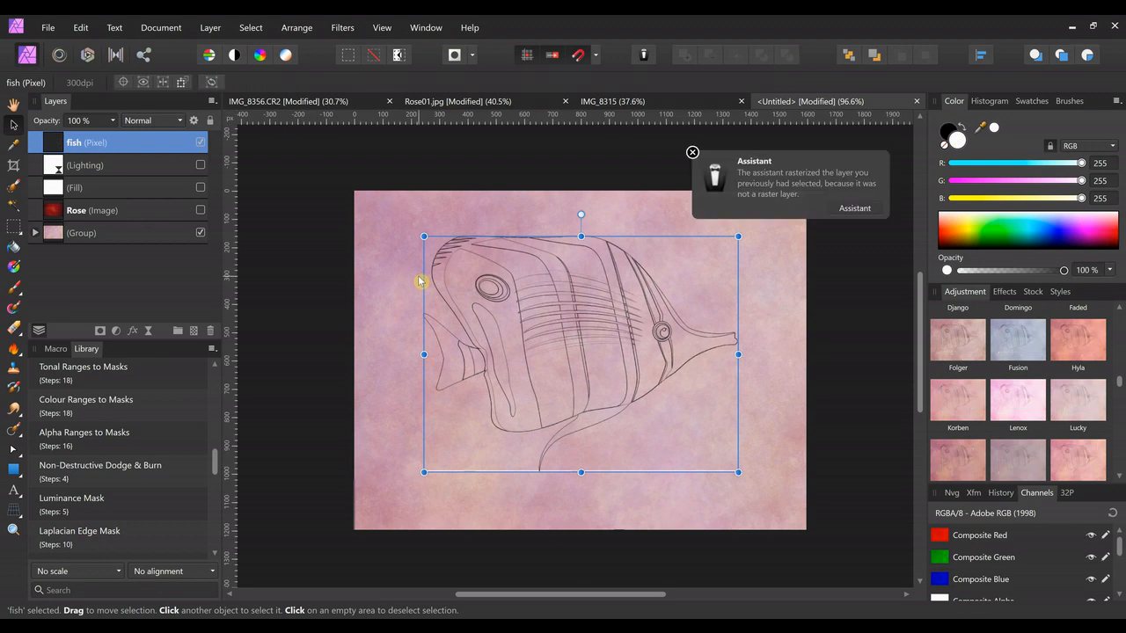
pyautogui.moveTo(746, 394)
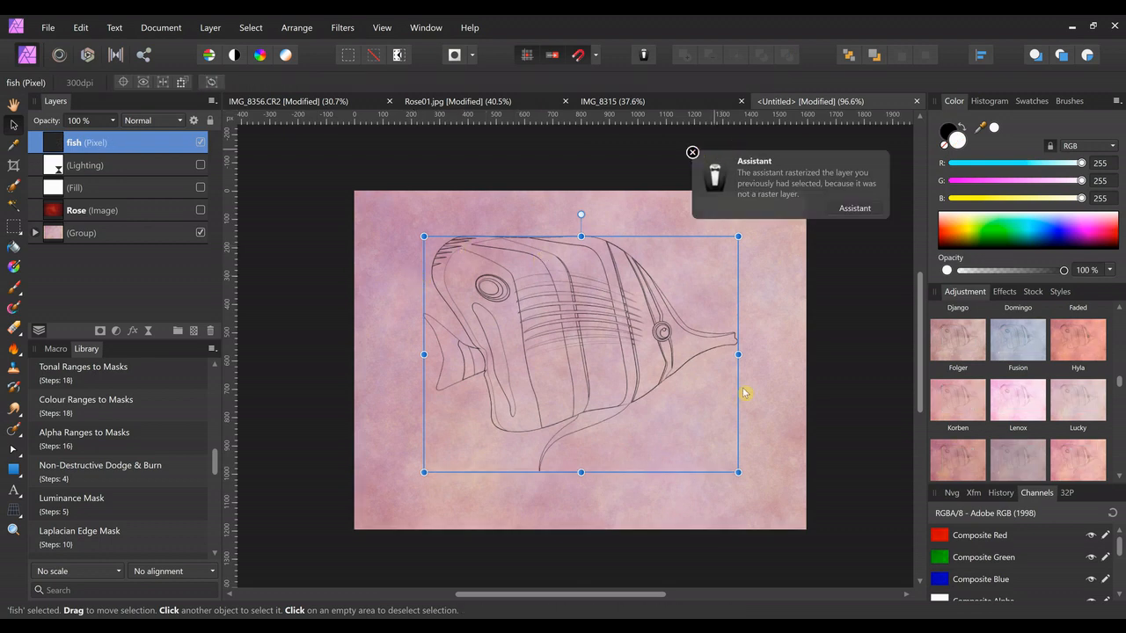
# Resize the fish drawing by its corner handles to a larger size
pyautogui.moveTo(739, 472); pyautogui.dragTo(602, 369)
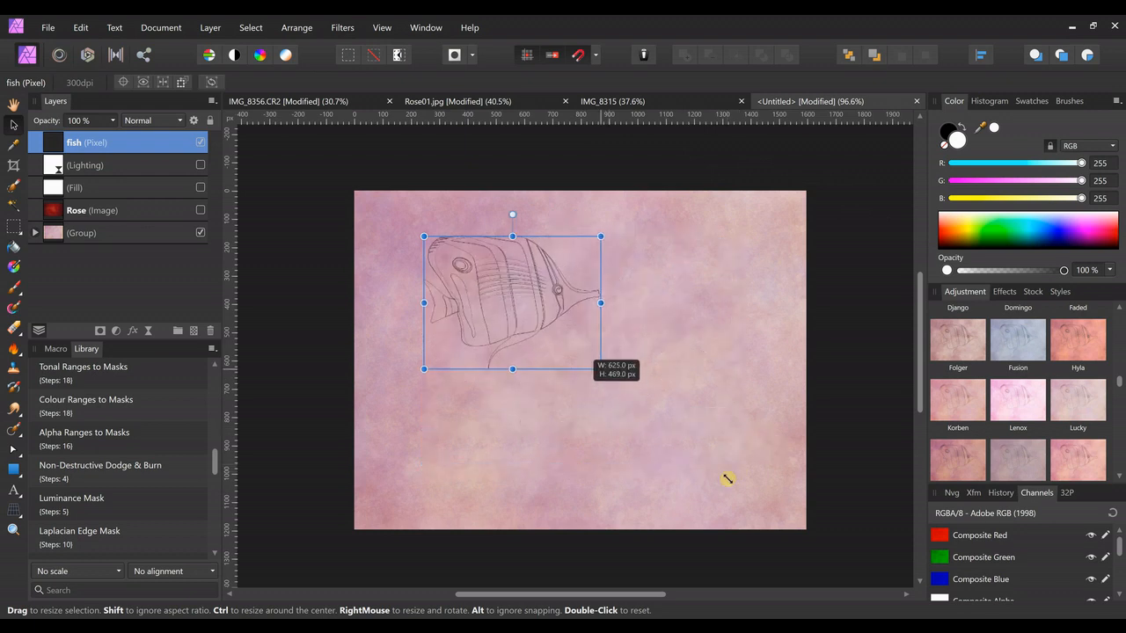
pyautogui.moveTo(602, 370); pyautogui.dragTo(686, 433)
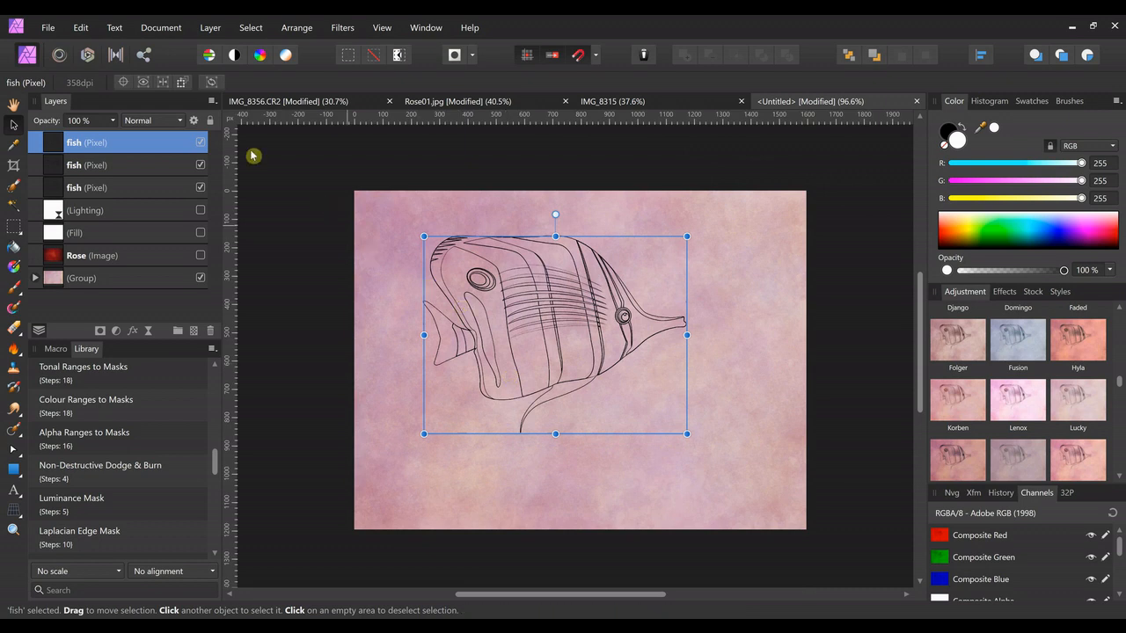
pyautogui.moveTo(162, 165)
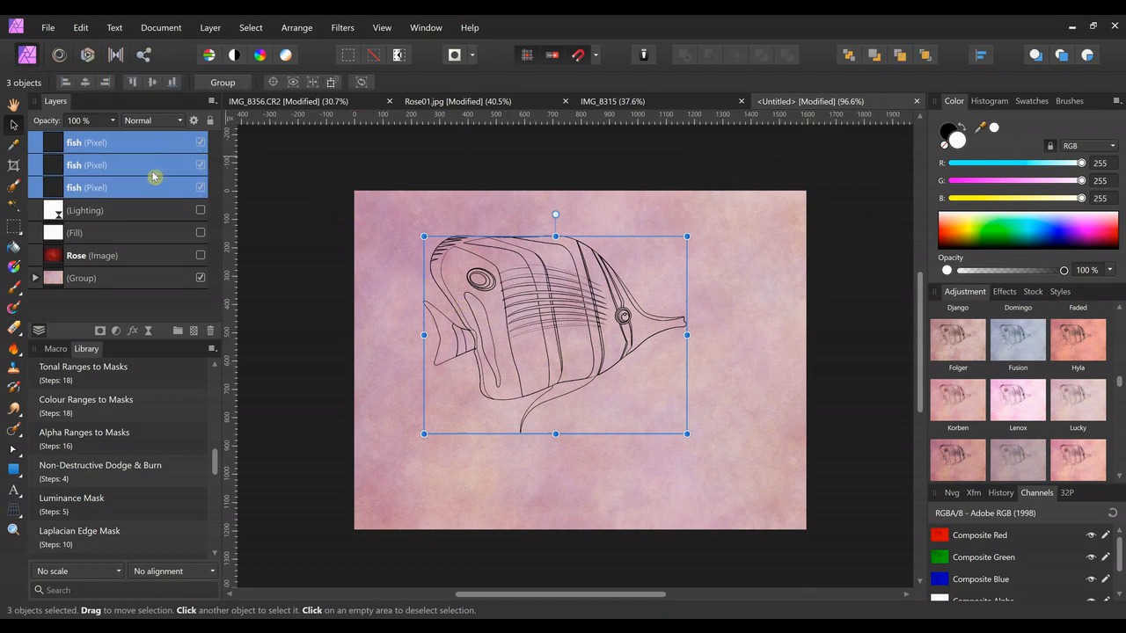
# Merge the three fish layers into one and resize the result
pyautogui.click(209, 28)
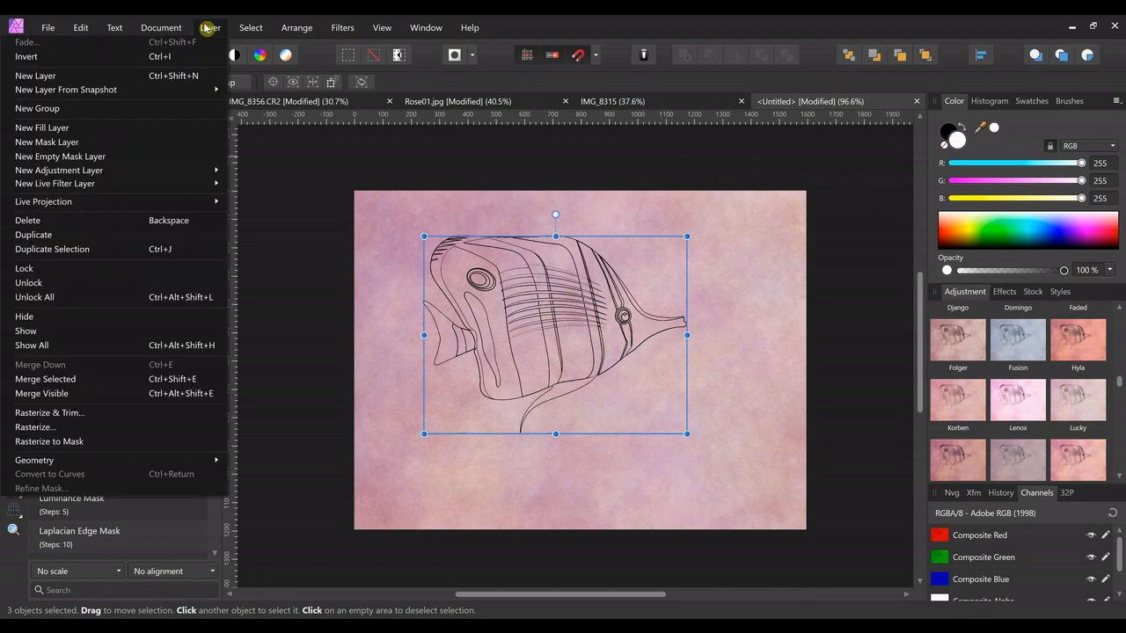
pyautogui.moveTo(49, 380)
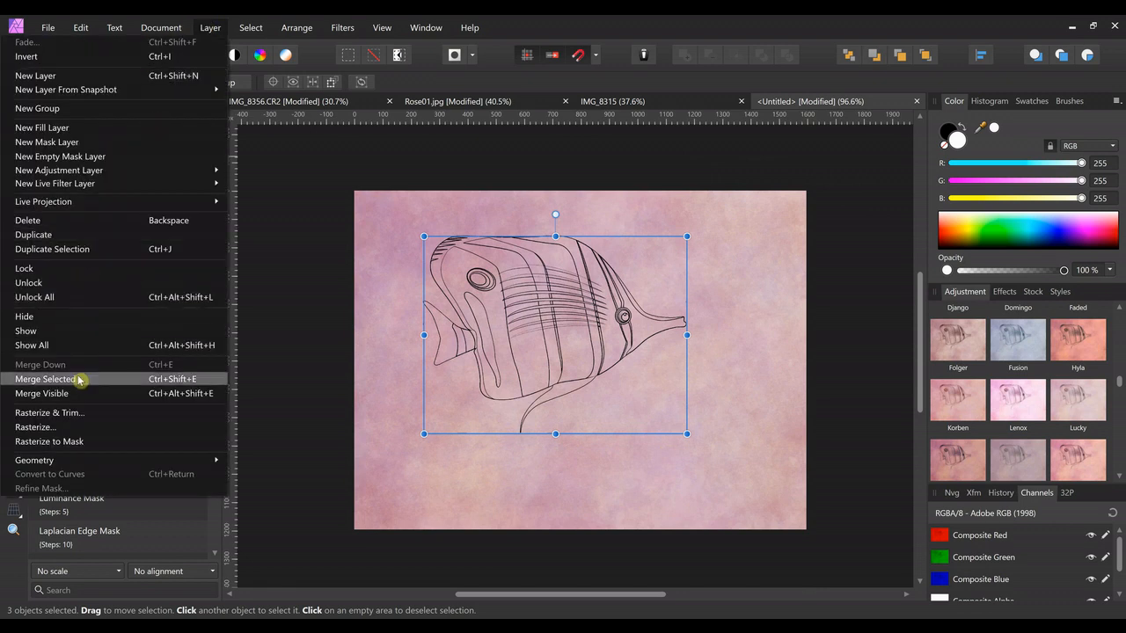
pyautogui.click(46, 380)
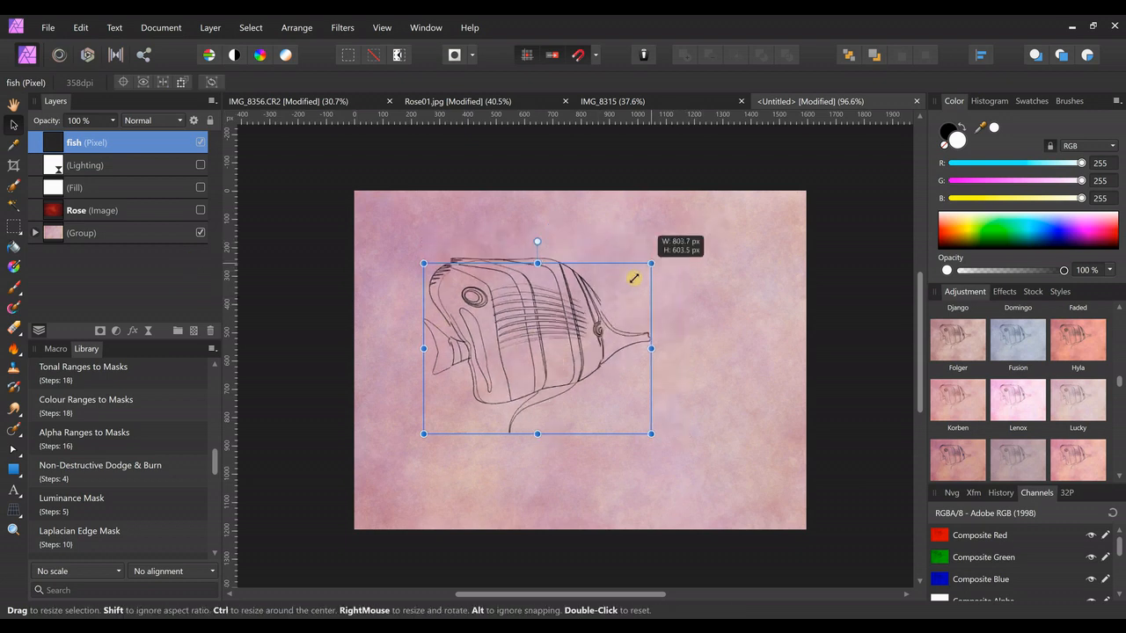
pyautogui.moveTo(652, 348); pyautogui.dragTo(693, 343)
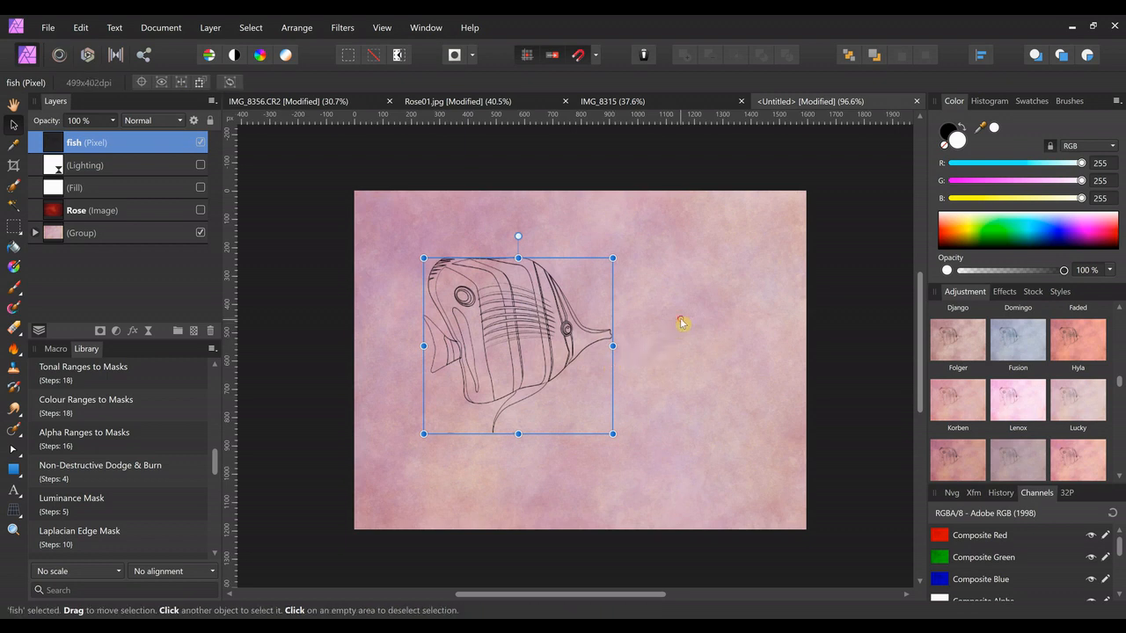
# Delete the fish layer, leaving only the pink texture
pyautogui.click(81, 232)
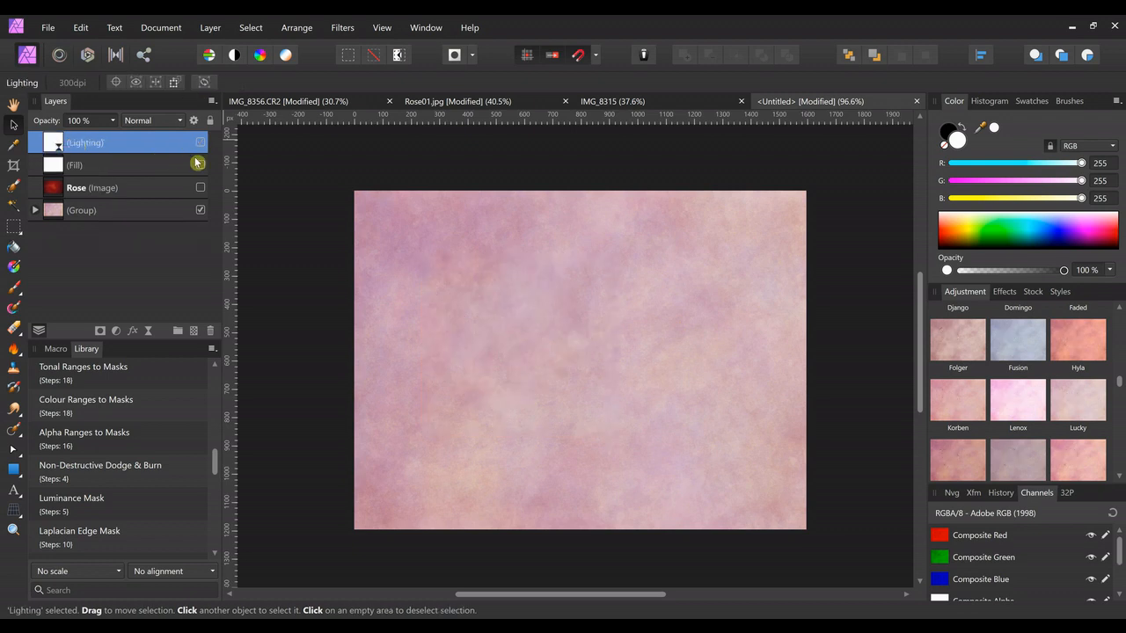
pyautogui.click(200, 143)
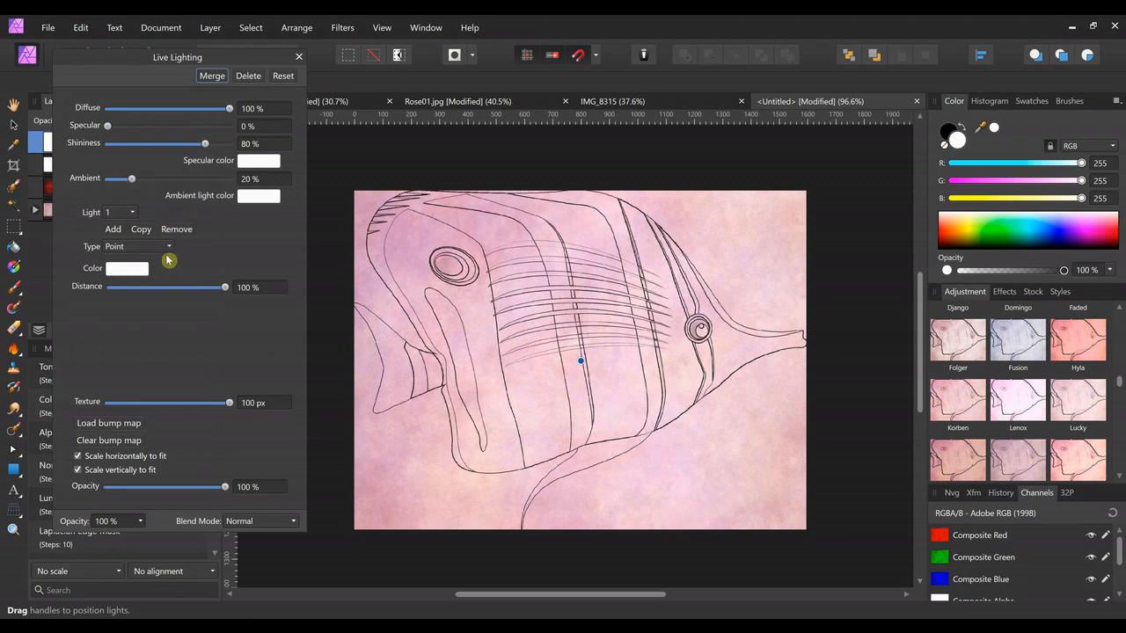
pyautogui.moveTo(176, 343)
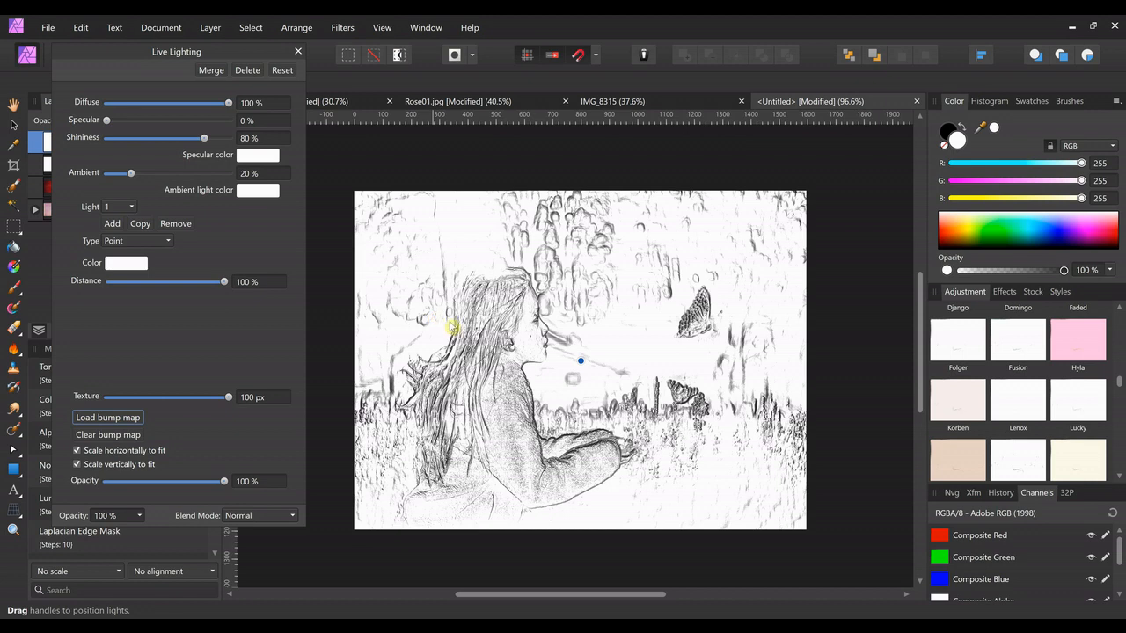
pyautogui.moveTo(771, 341)
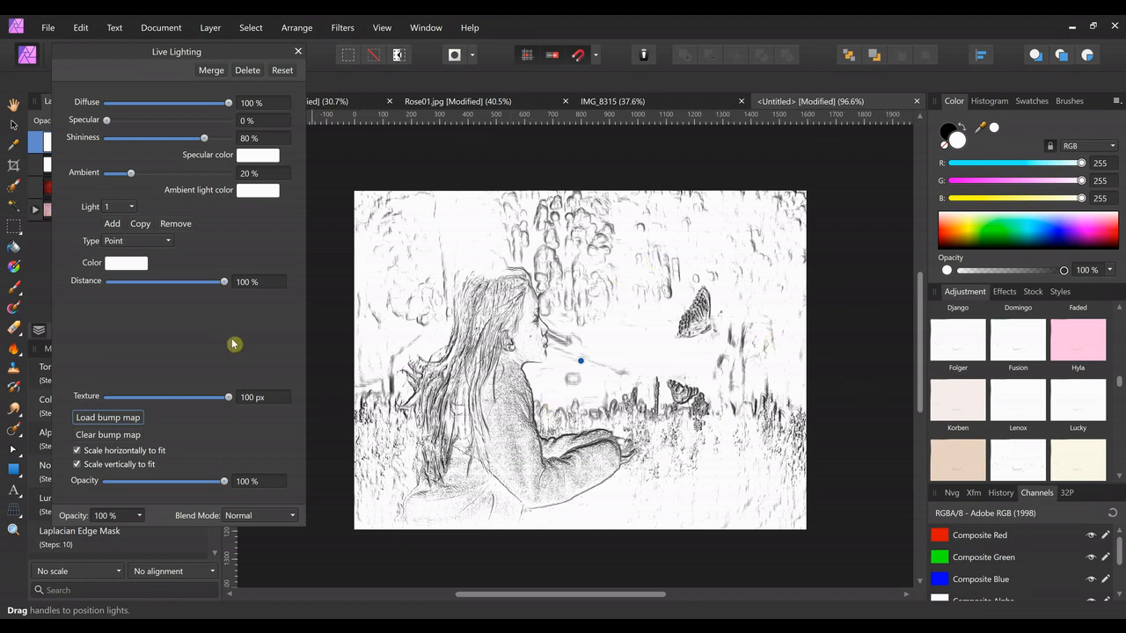
# Lower the girl bump map's texture scale to 74 px and close the lighting settings
pyautogui.moveTo(229, 398); pyautogui.dragTo(226, 398)
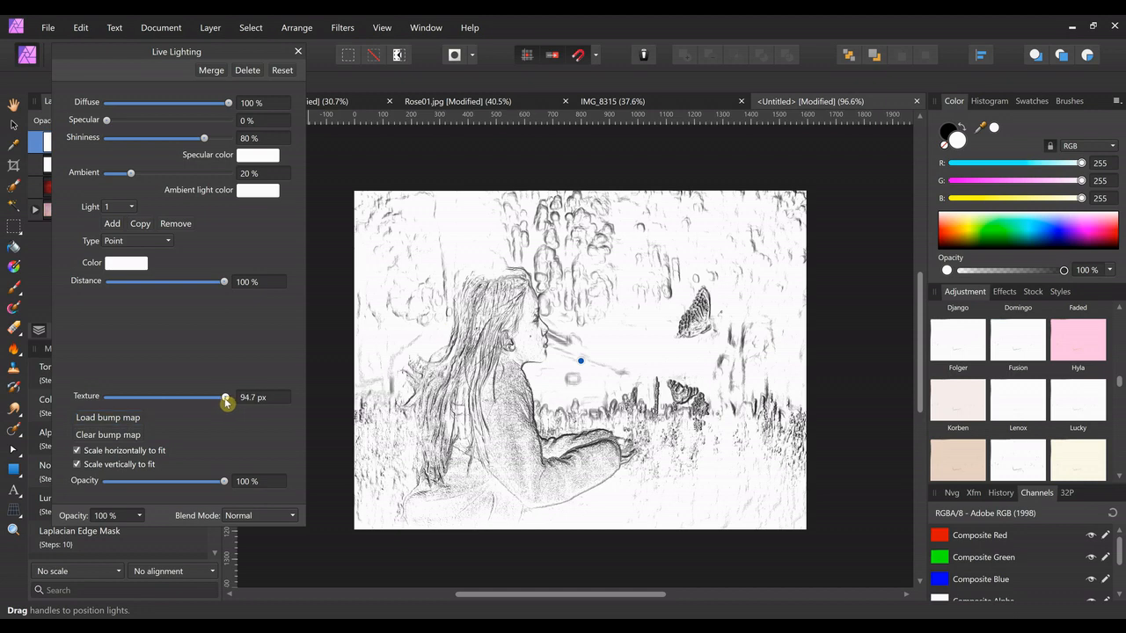
pyautogui.moveTo(225, 397); pyautogui.dragTo(216, 402)
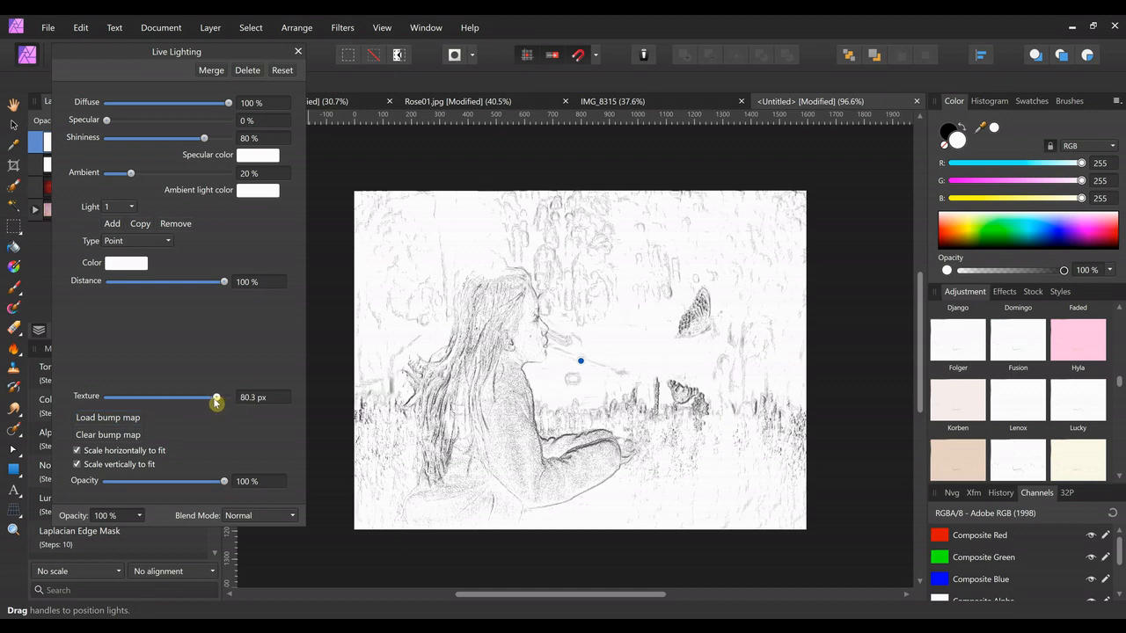
pyautogui.moveTo(216, 398); pyautogui.dragTo(212, 398)
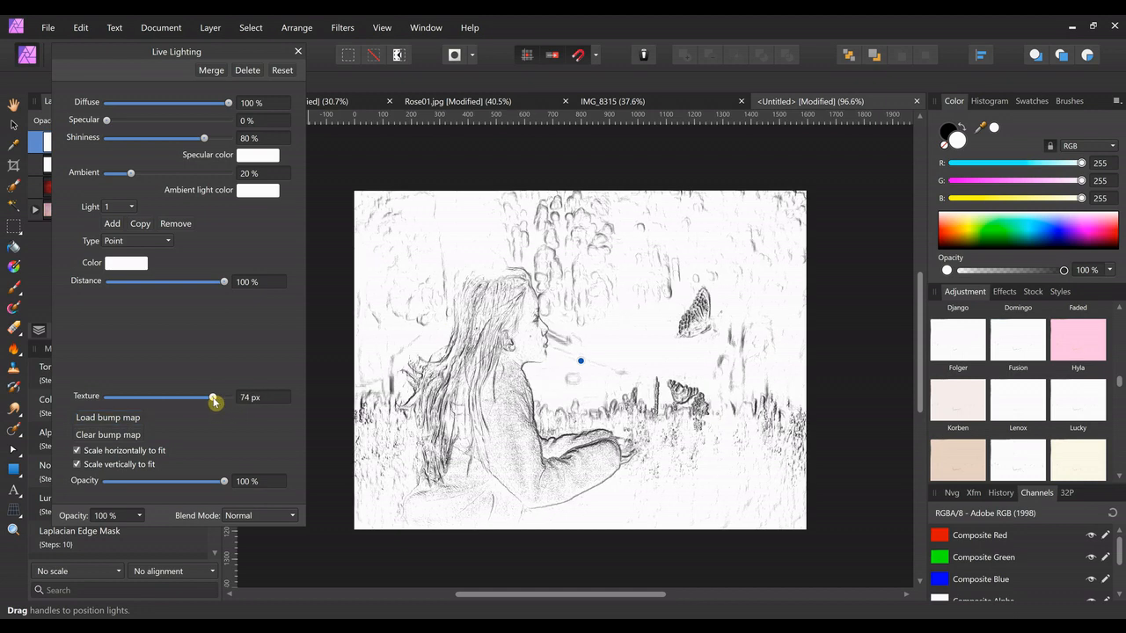
pyautogui.moveTo(214, 397); pyautogui.dragTo(211, 398)
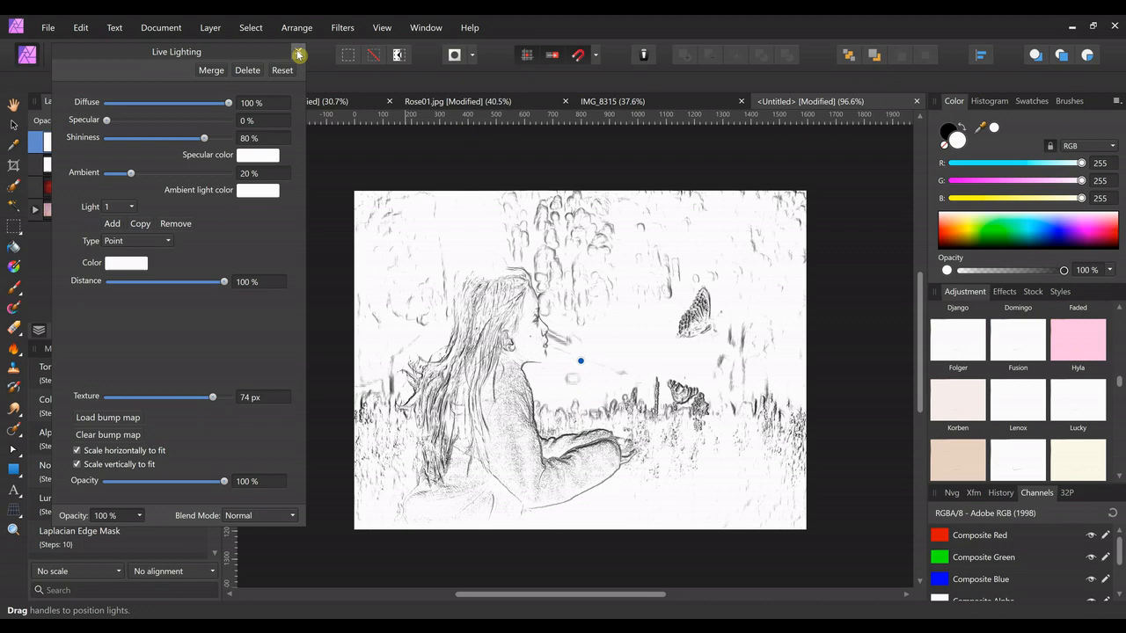
pyautogui.click(299, 54)
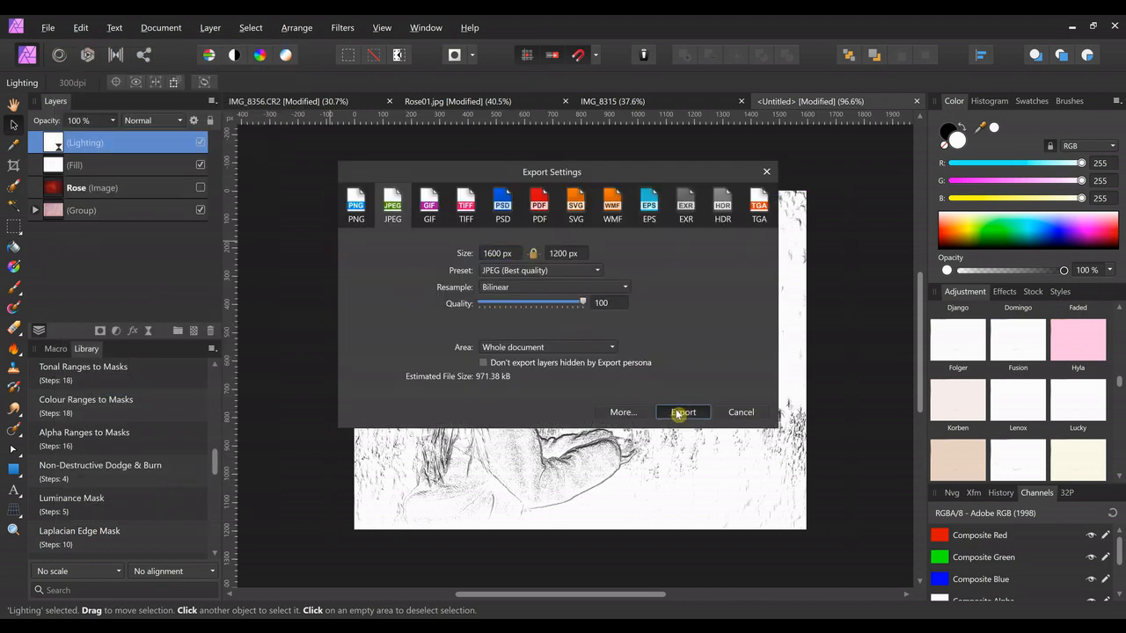
# Export the girl sketch as a JPEG named girl.jpg
pyautogui.click(683, 412)
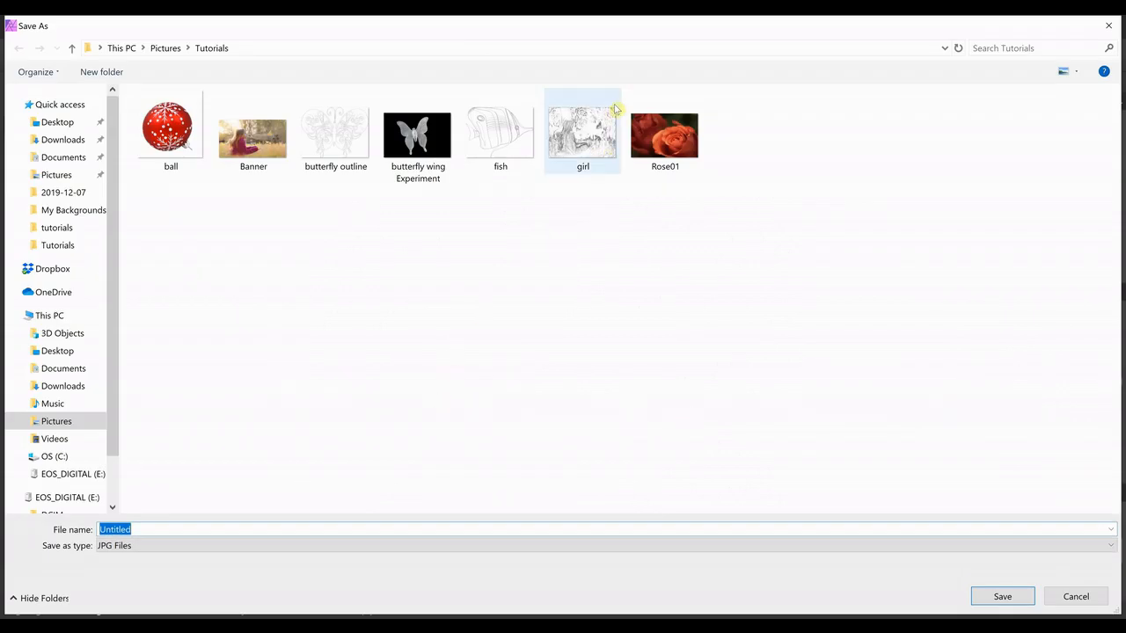
pyautogui.click(583, 132)
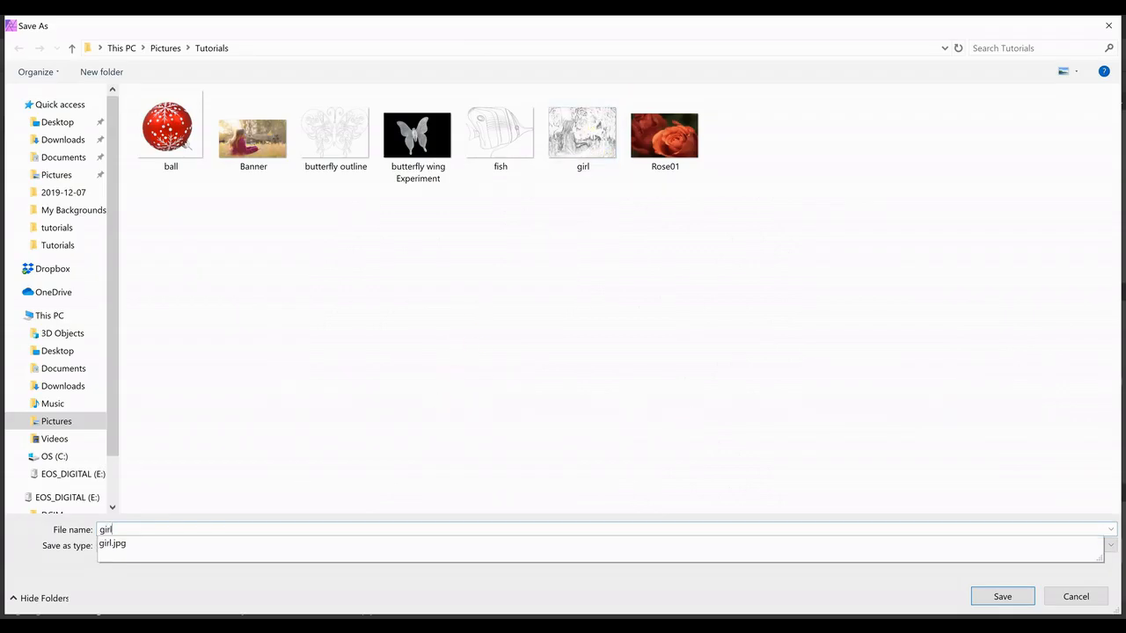
pyautogui.click(1002, 596)
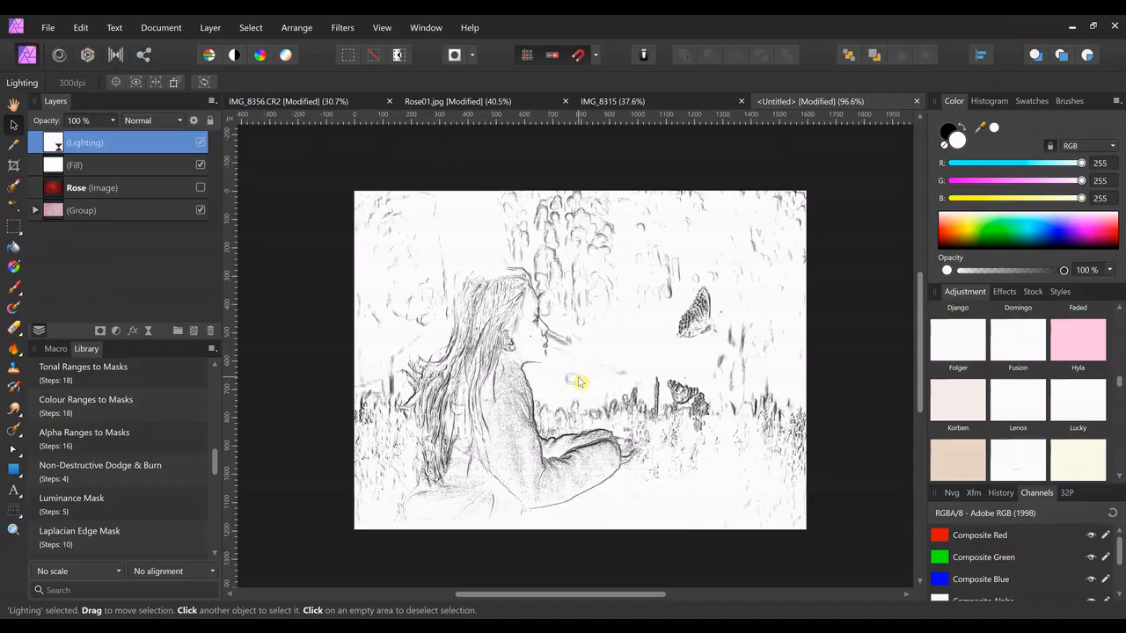
# Hide the Lighting drawing layer to reveal the pink background
pyautogui.click(200, 142)
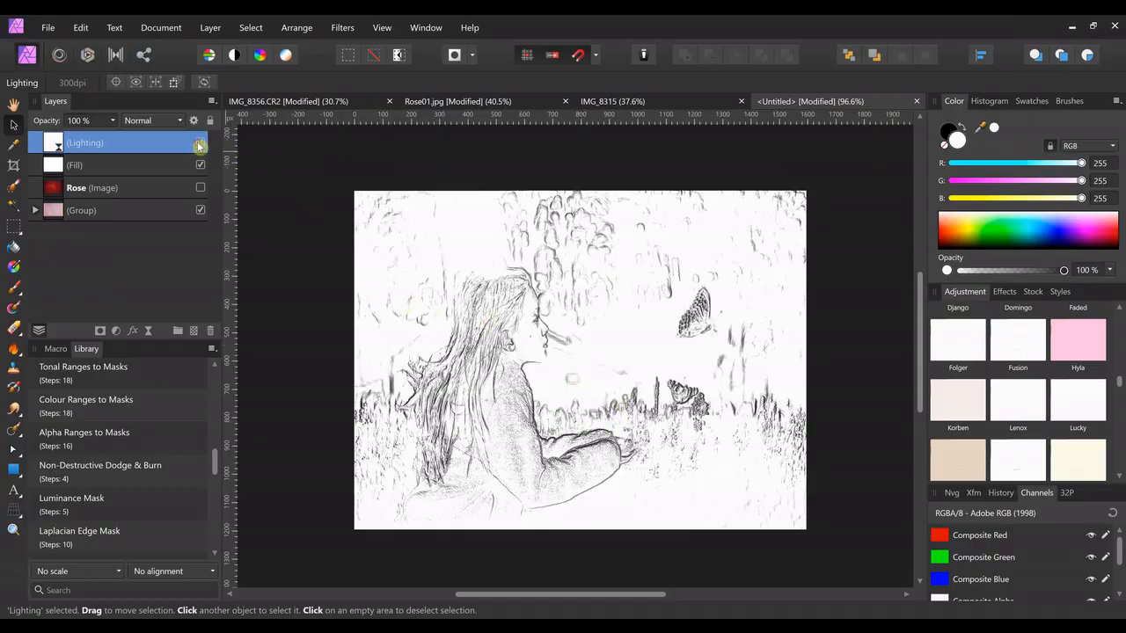
pyautogui.click(200, 142)
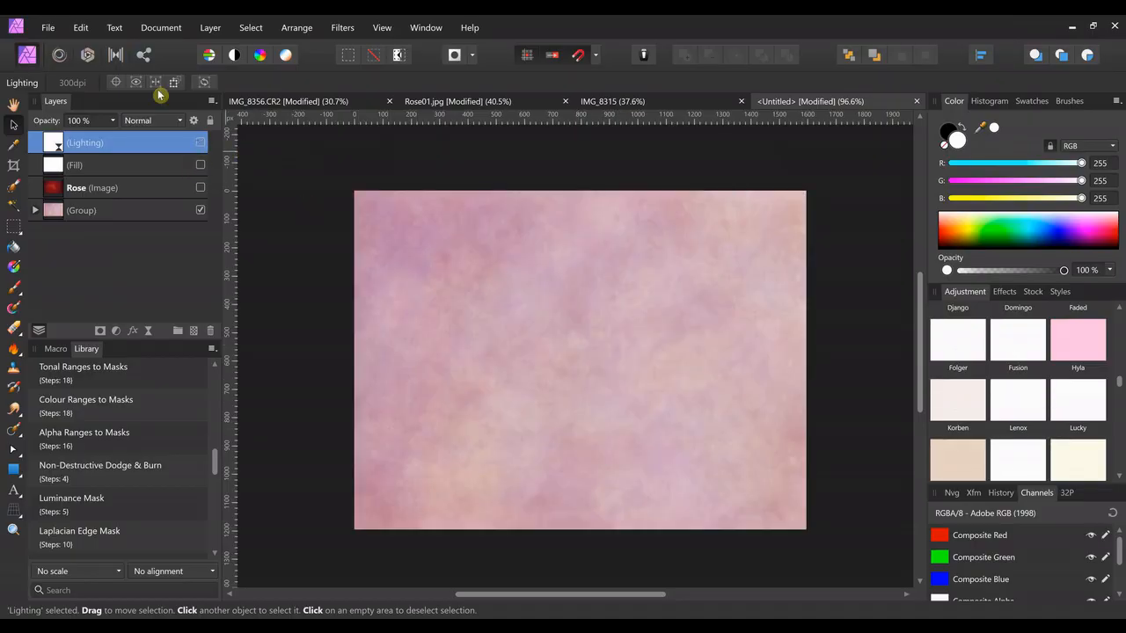
# Place girl.jpg over the pink texture and remove its white matte via Filters > Colors
pyautogui.click(47, 29)
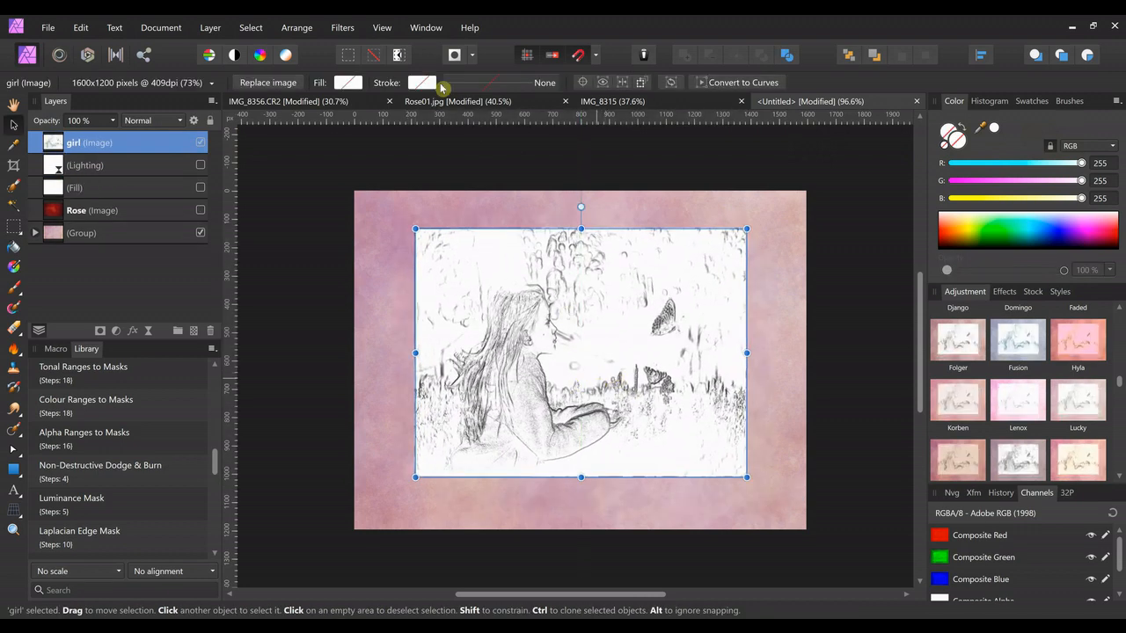
pyautogui.click(341, 28)
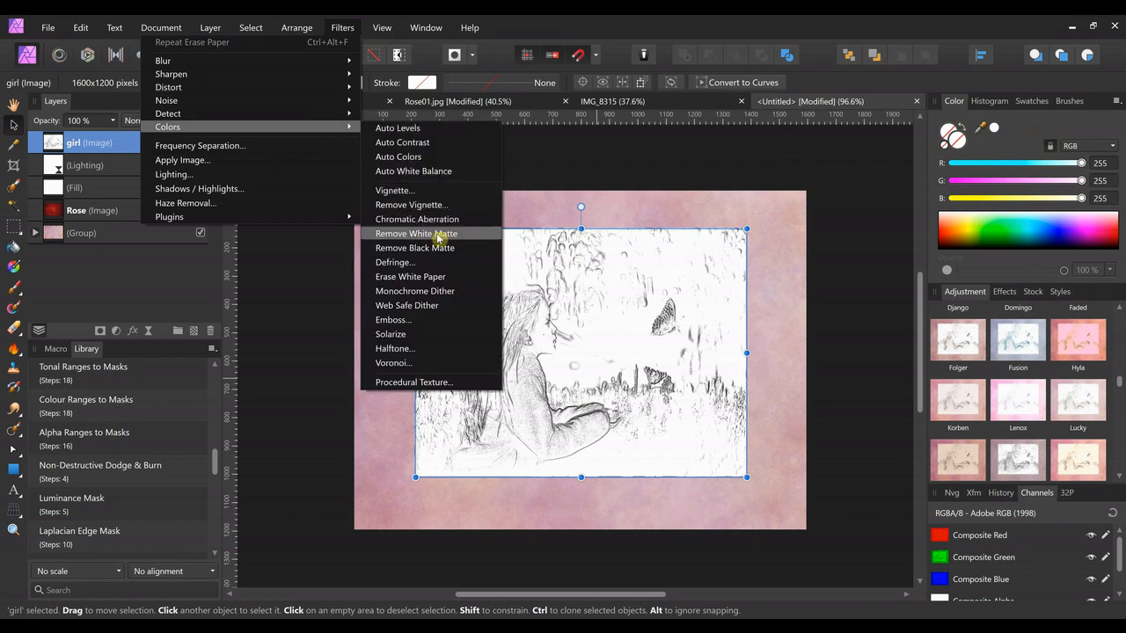
pyautogui.click(416, 232)
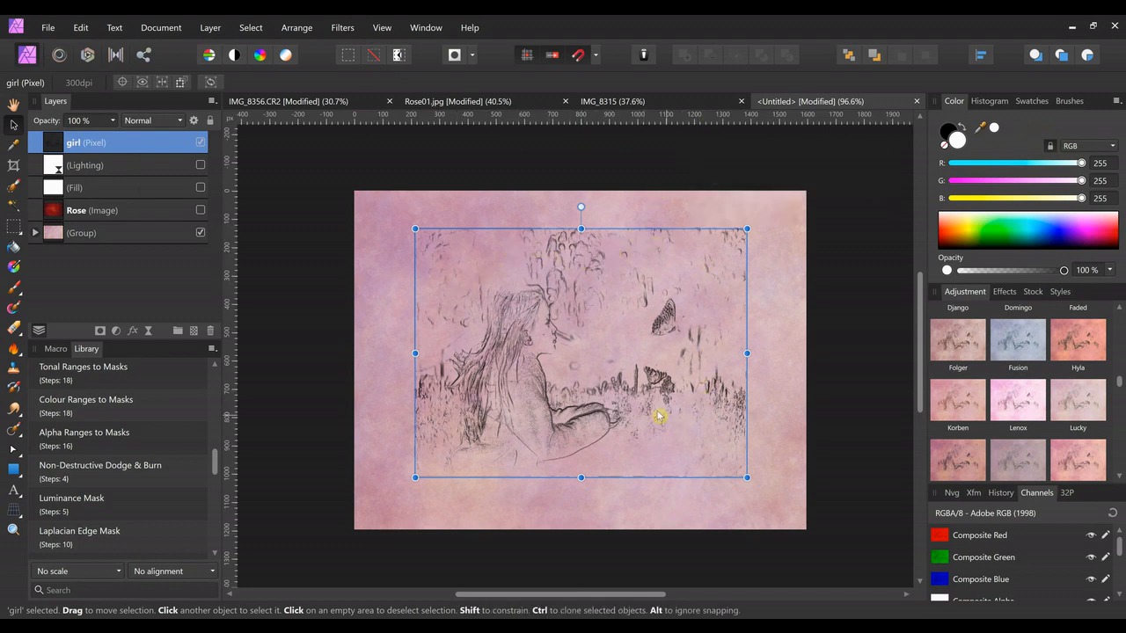
pyautogui.moveTo(408, 429)
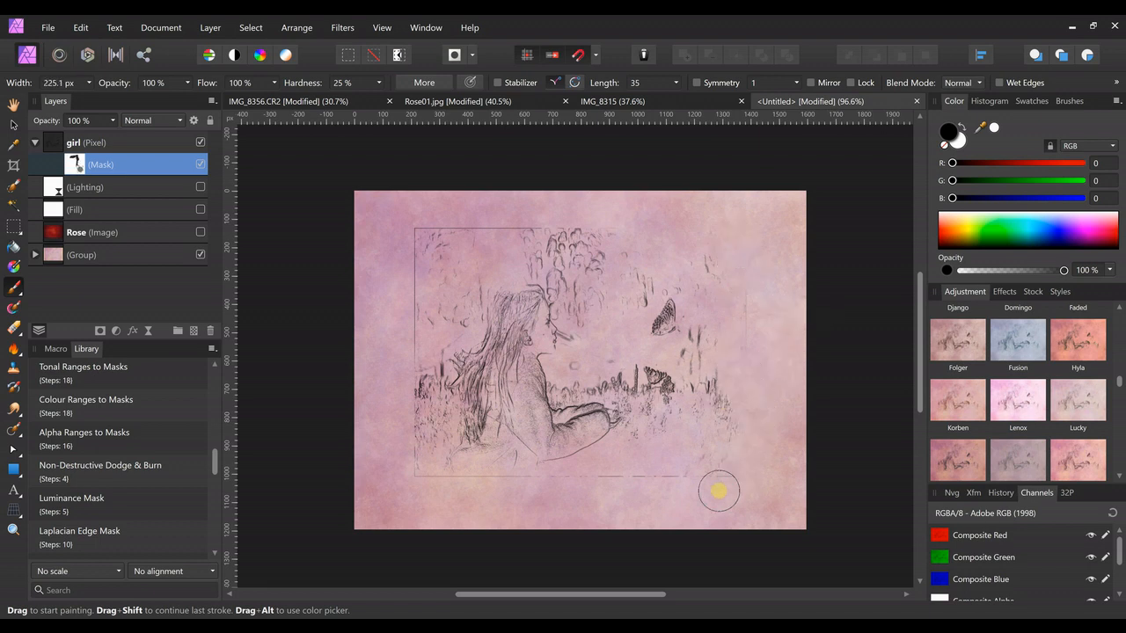
# Paint black on the girl layer's mask to hide the grass and stray scribbles
pyautogui.moveTo(718, 491); pyautogui.dragTo(668, 415)
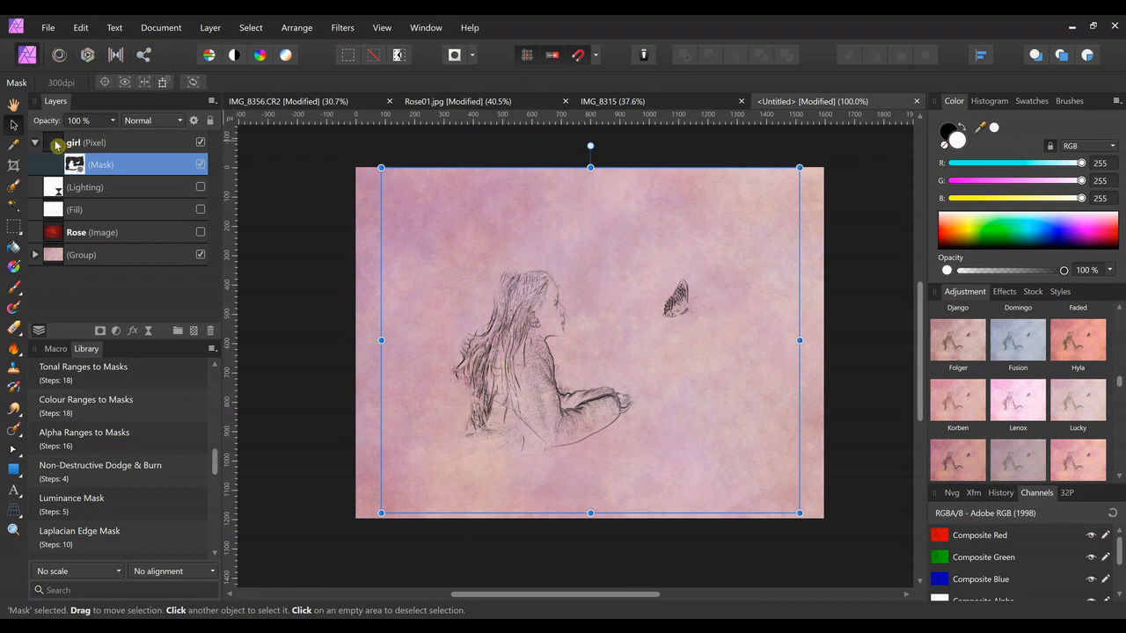
# Enlarge the girl-and-butterfly drawing from its corner and anchor it toward the bottom-left of the canvas
pyautogui.click(74, 142)
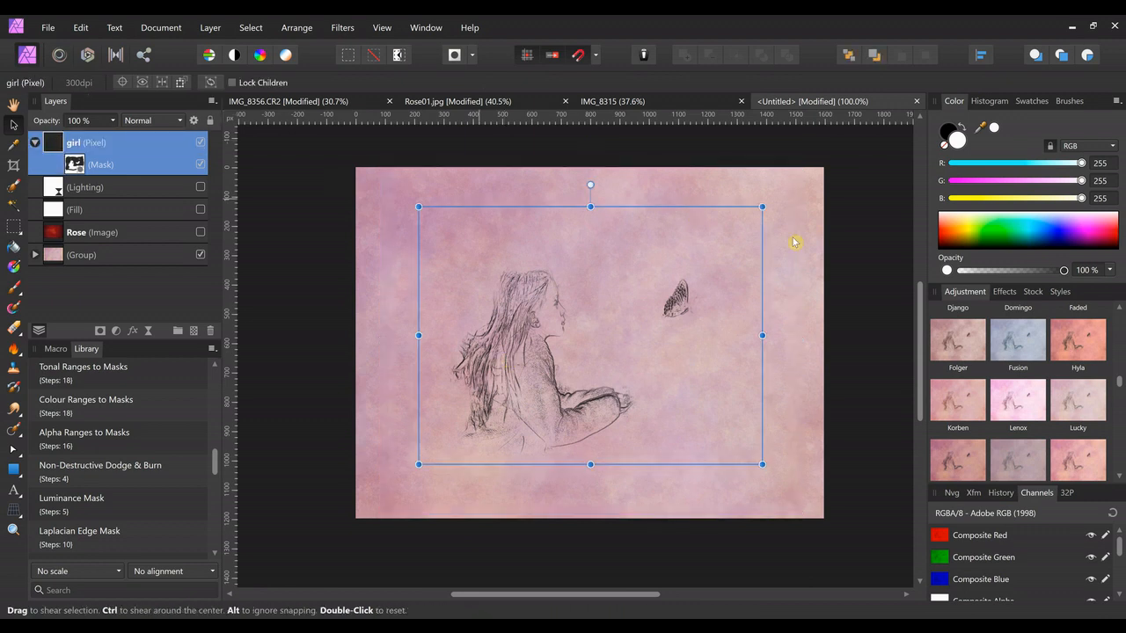
pyautogui.moveTo(762, 208)
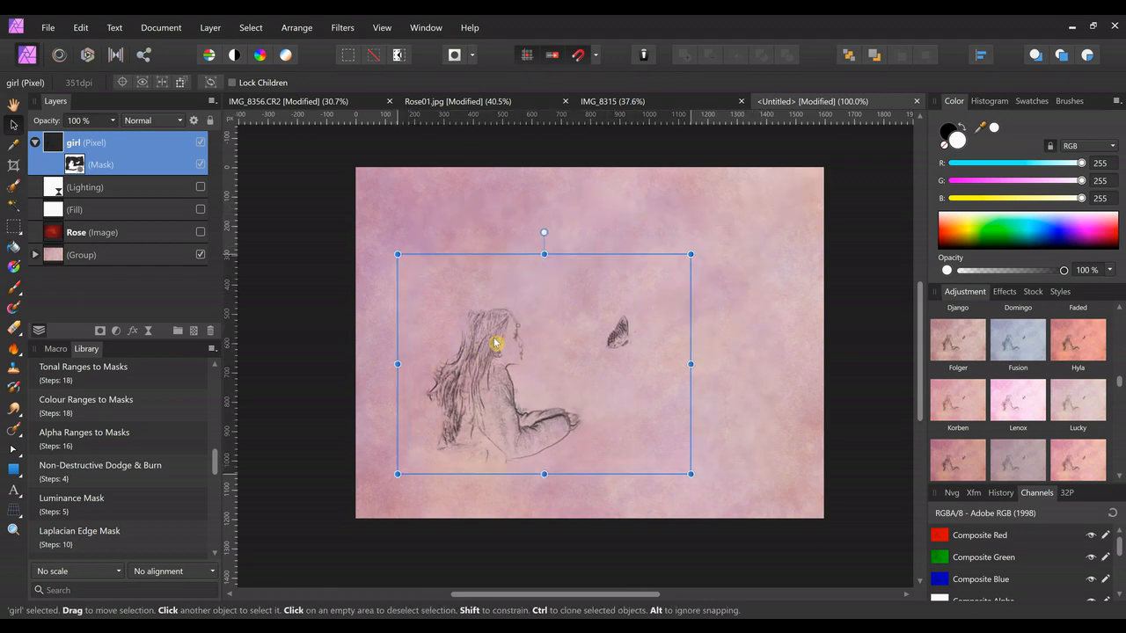
pyautogui.moveTo(496, 343); pyautogui.dragTo(695, 378)
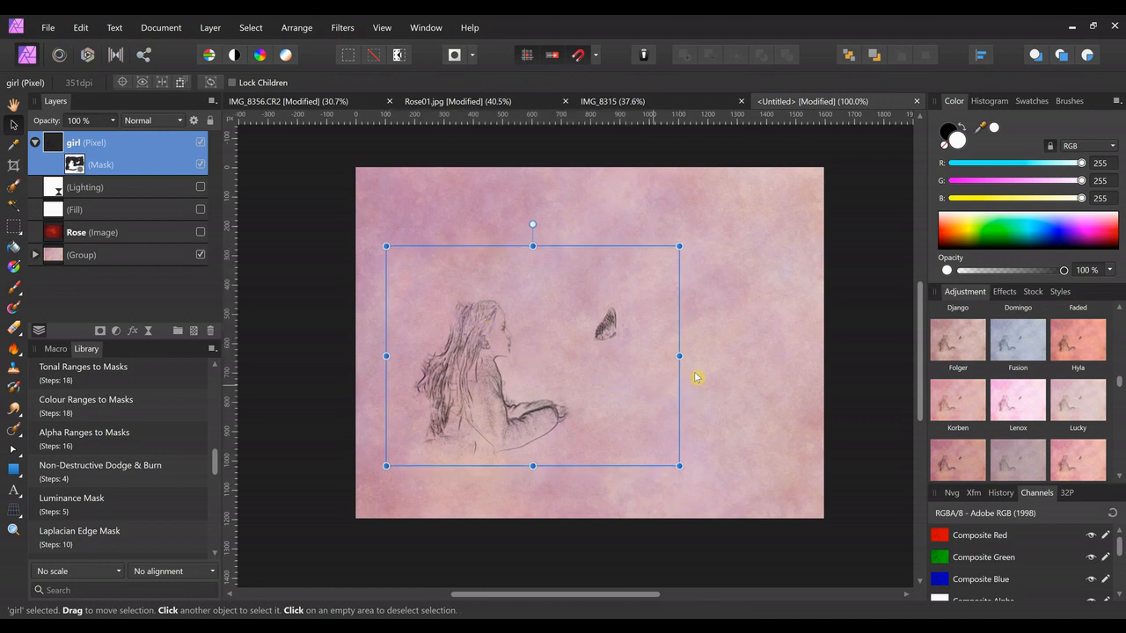
pyautogui.moveTo(679, 356); pyautogui.dragTo(711, 356)
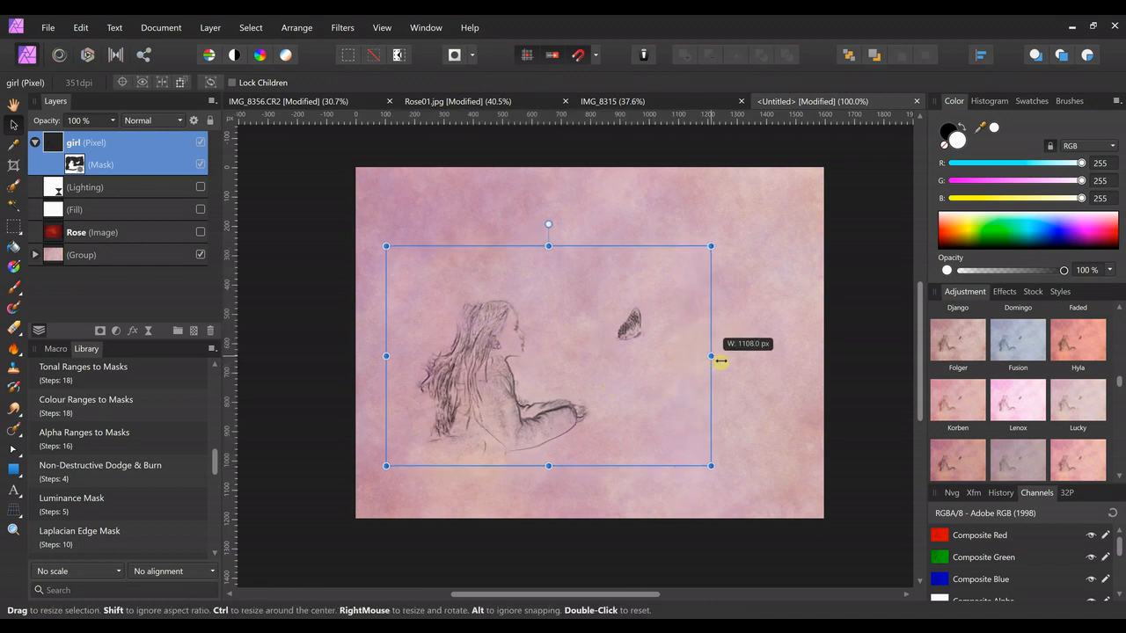
pyautogui.moveTo(711, 356); pyautogui.dragTo(718, 368)
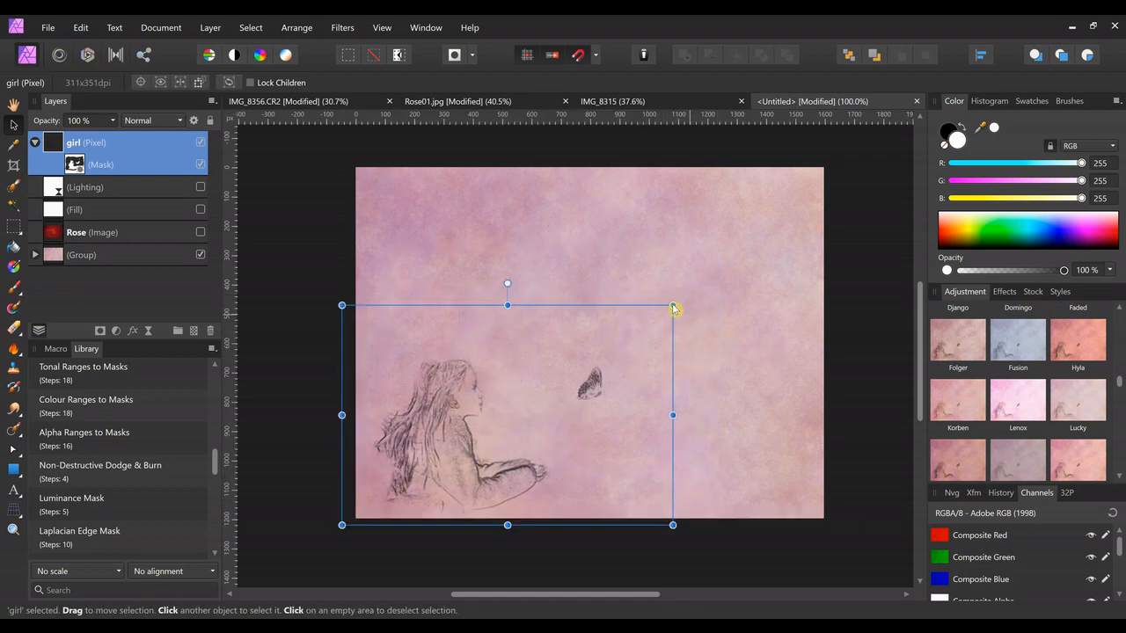
pyautogui.moveTo(673, 307); pyautogui.dragTo(823, 204)
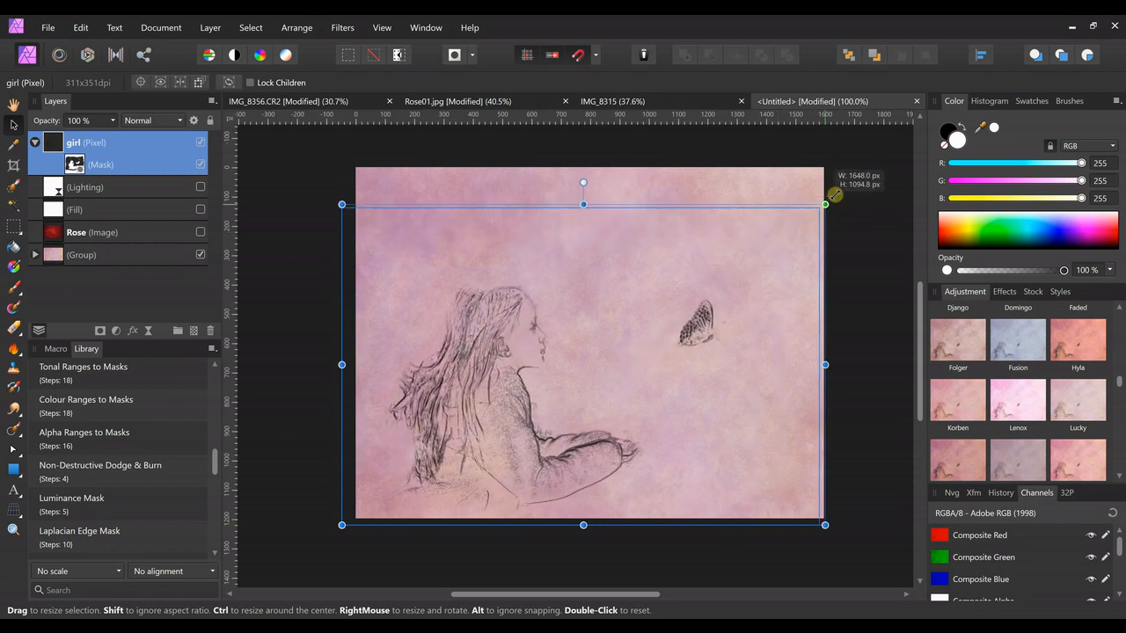
pyautogui.moveTo(824, 204); pyautogui.dragTo(860, 180)
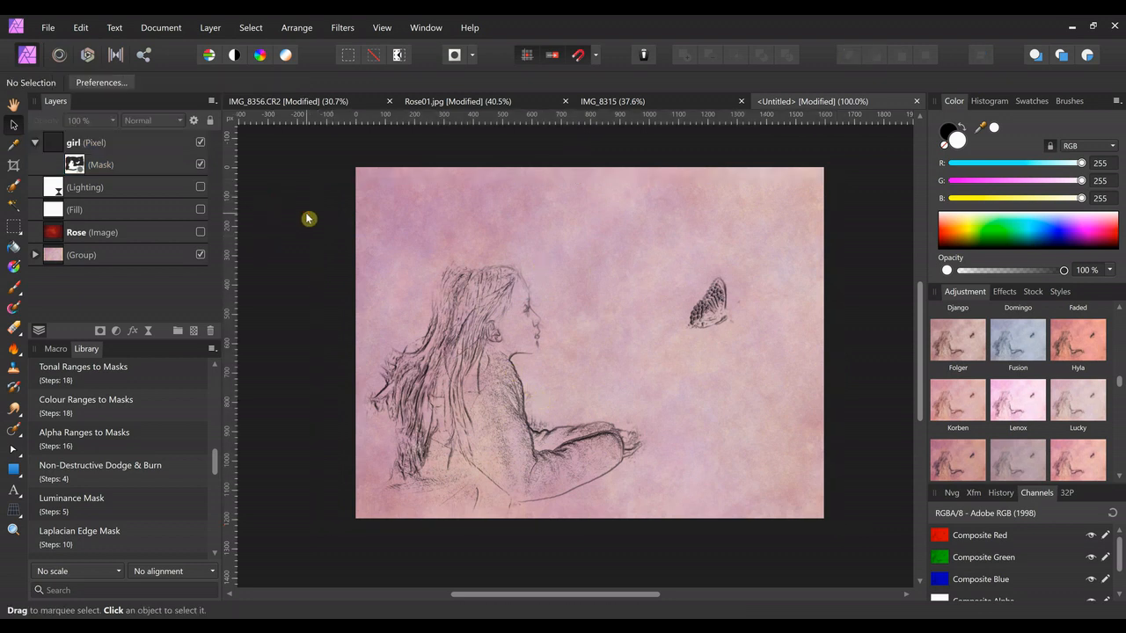
pyautogui.moveTo(309, 257)
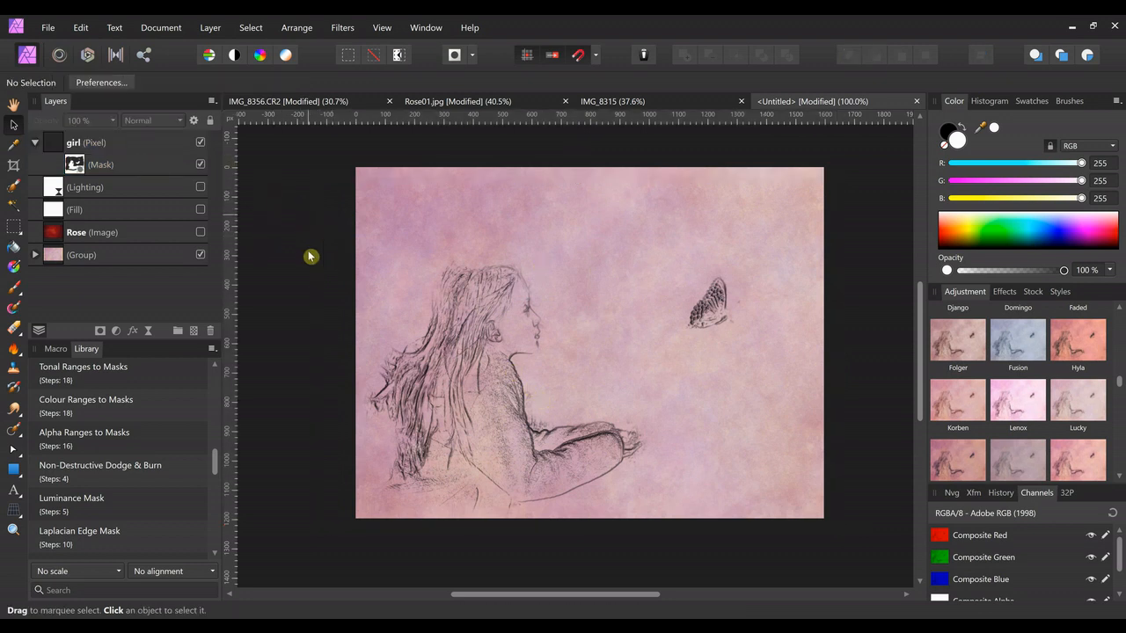
# Add a LUT Adjustment layer over the girl drawing for a muted vintage tone
pyautogui.click(85, 143)
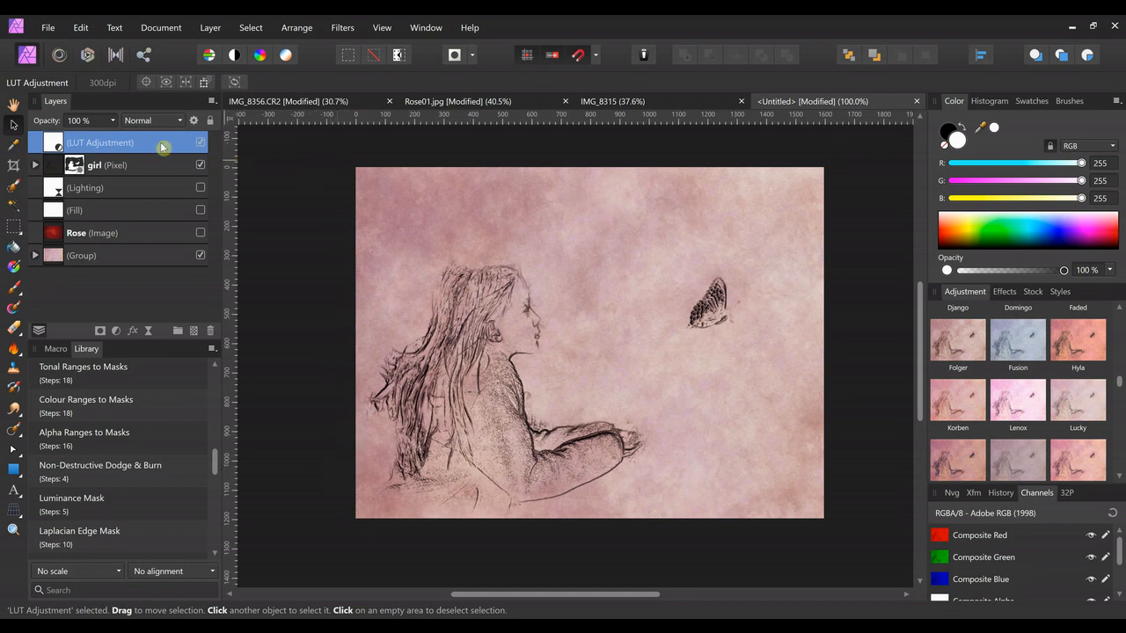
pyautogui.moveTo(150, 144)
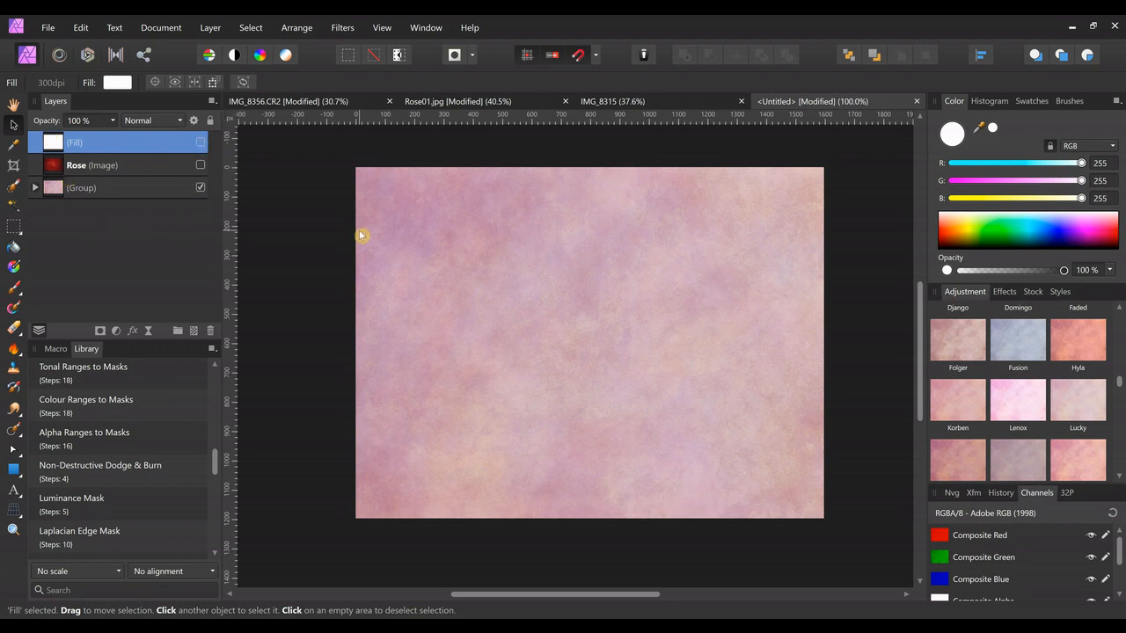
# Place the fish line drawing on the canvas and invert it to white lines on black
pyautogui.click(47, 28)
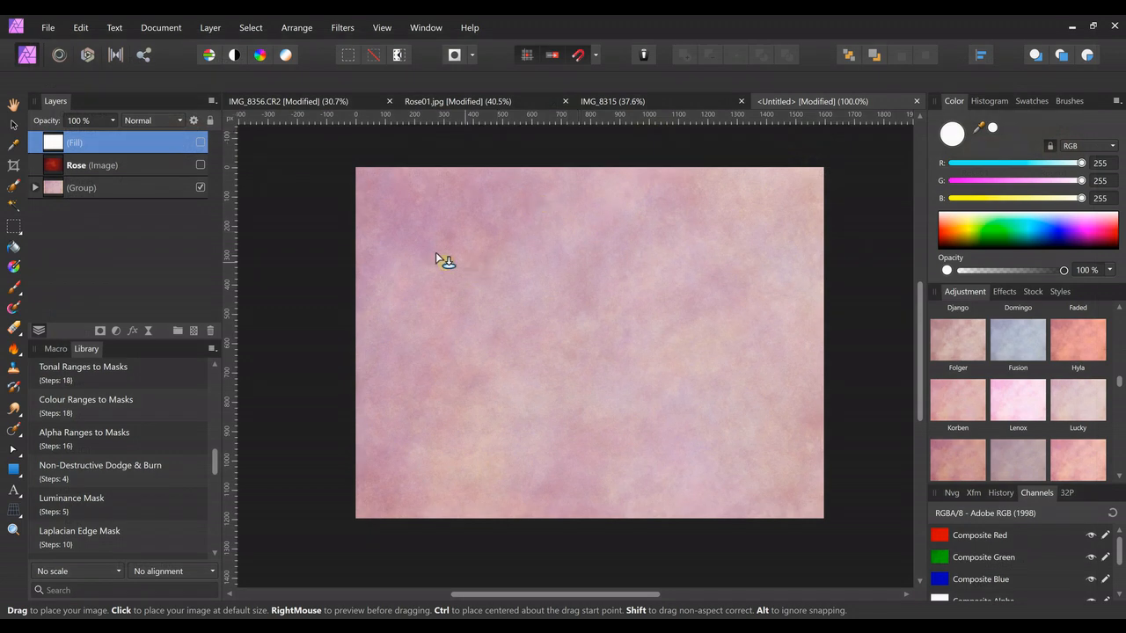
pyautogui.click(665, 368)
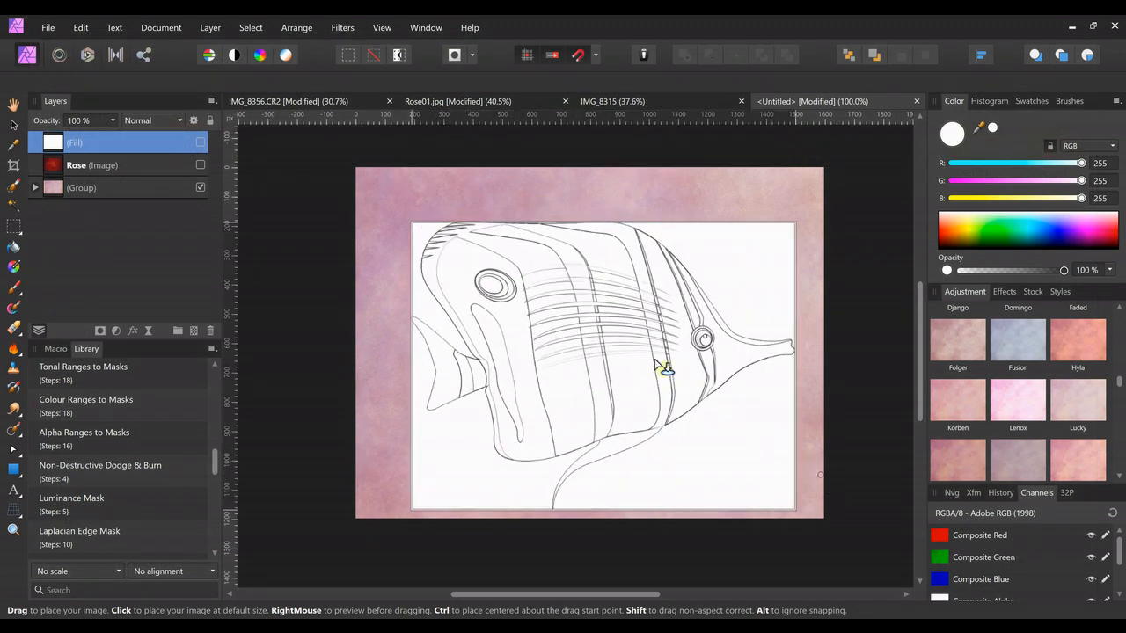
pyautogui.click(665, 368)
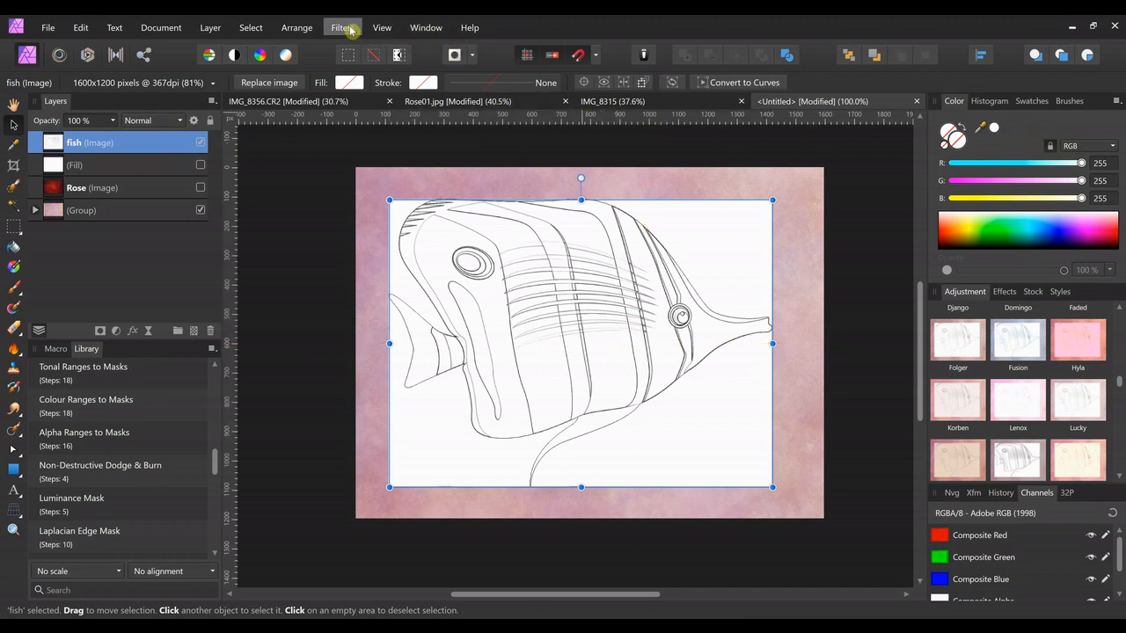
pyautogui.click(342, 29)
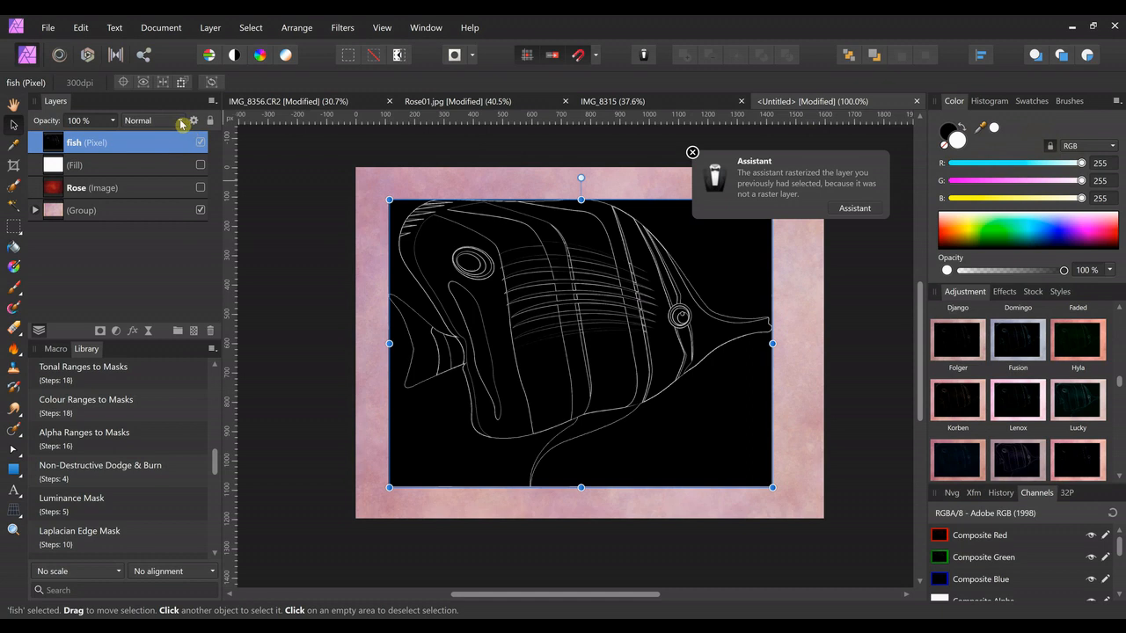
# Blend the fish lines with Screen over the visible red Rose layer and enlarge the fish
pyautogui.click(151, 119)
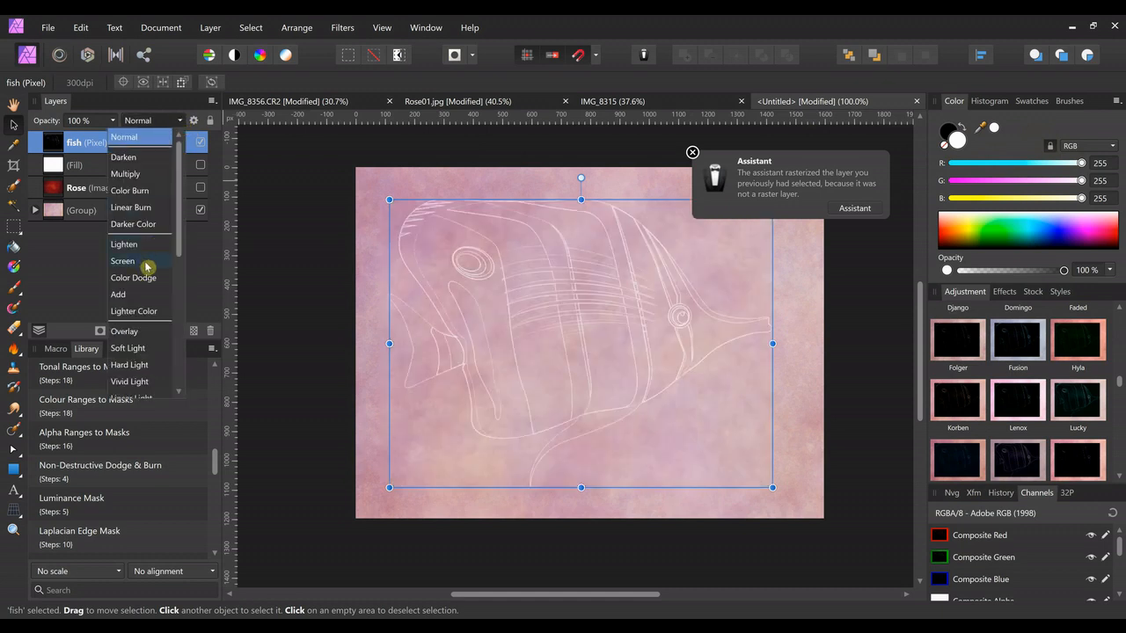
pyautogui.click(123, 260)
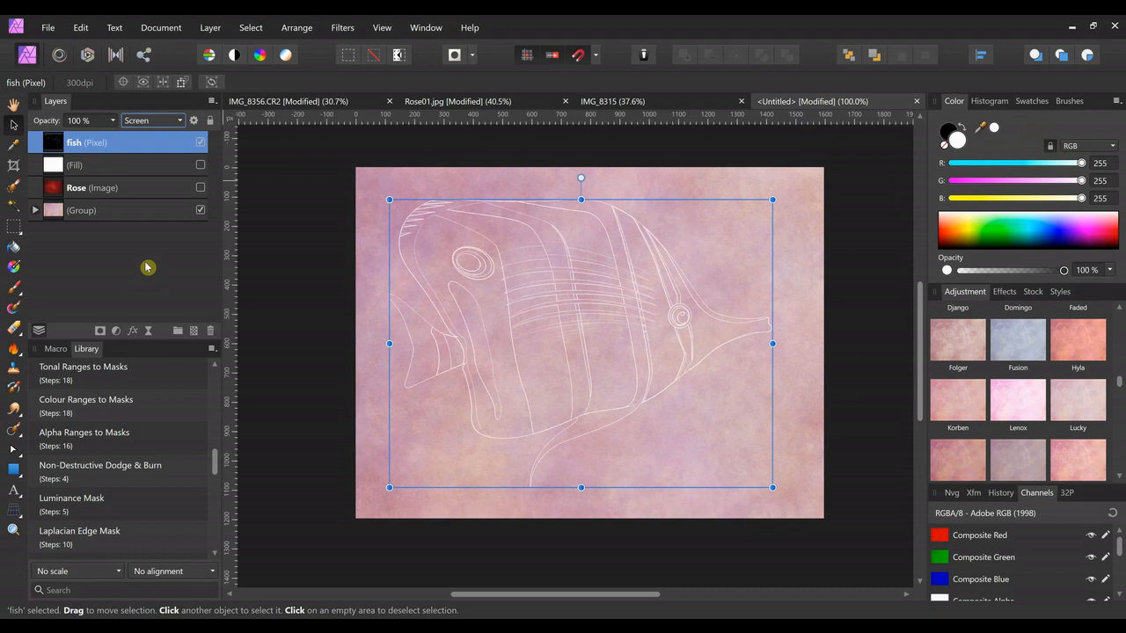
pyautogui.click(201, 186)
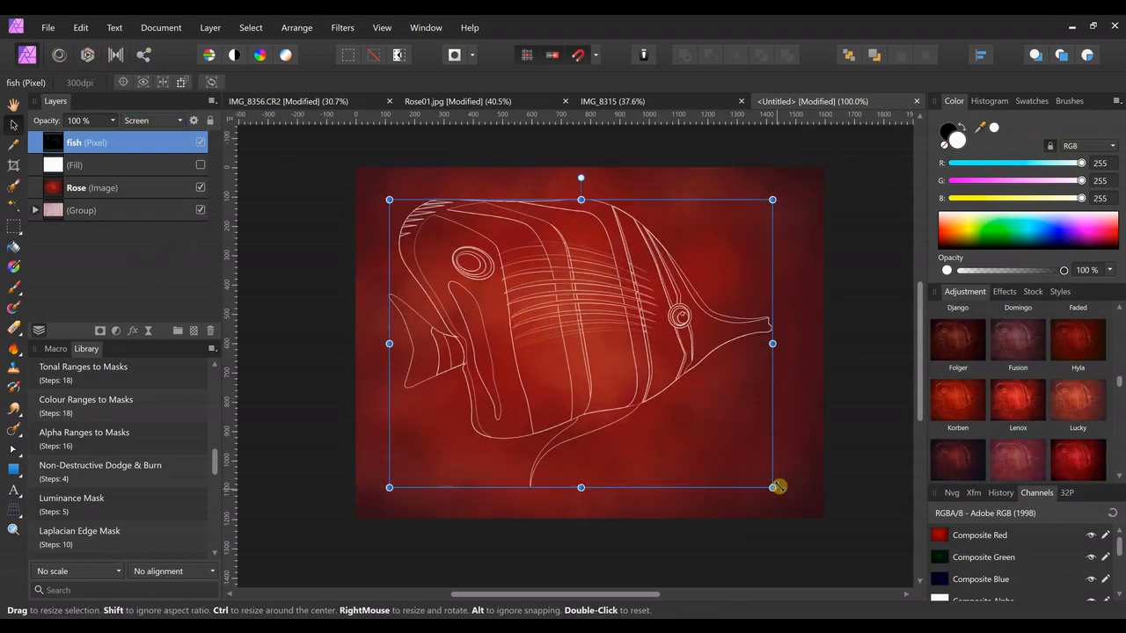
pyautogui.moveTo(778, 486); pyautogui.dragTo(774, 486)
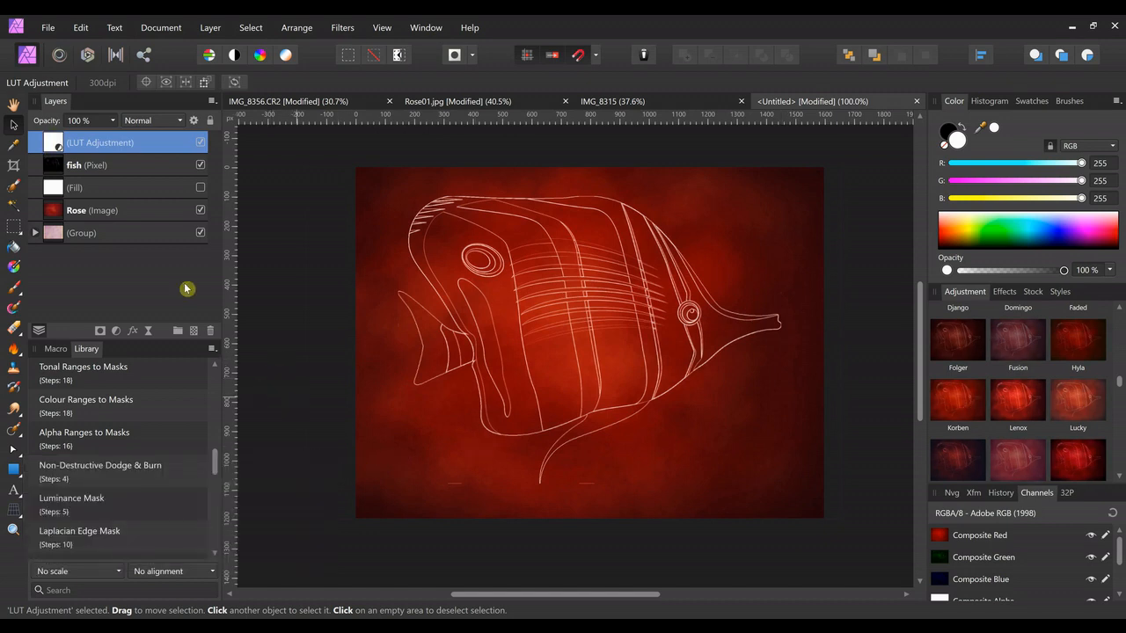
pyautogui.moveTo(1040, 429)
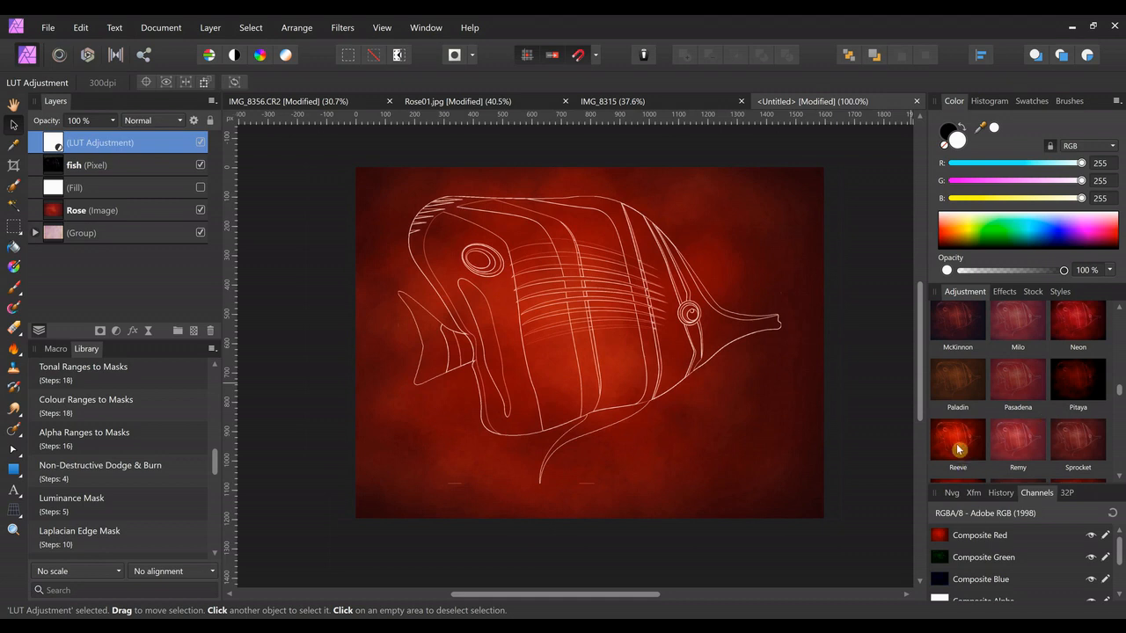
# Apply the Reeve LUT adjustment preset over the red fish composition
pyautogui.click(958, 440)
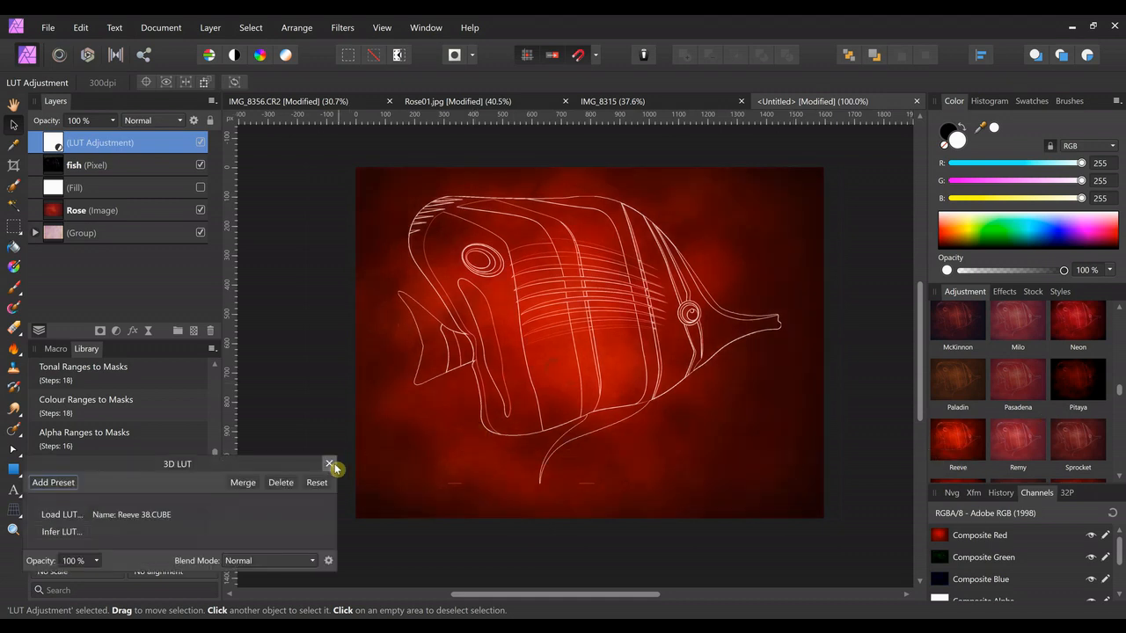